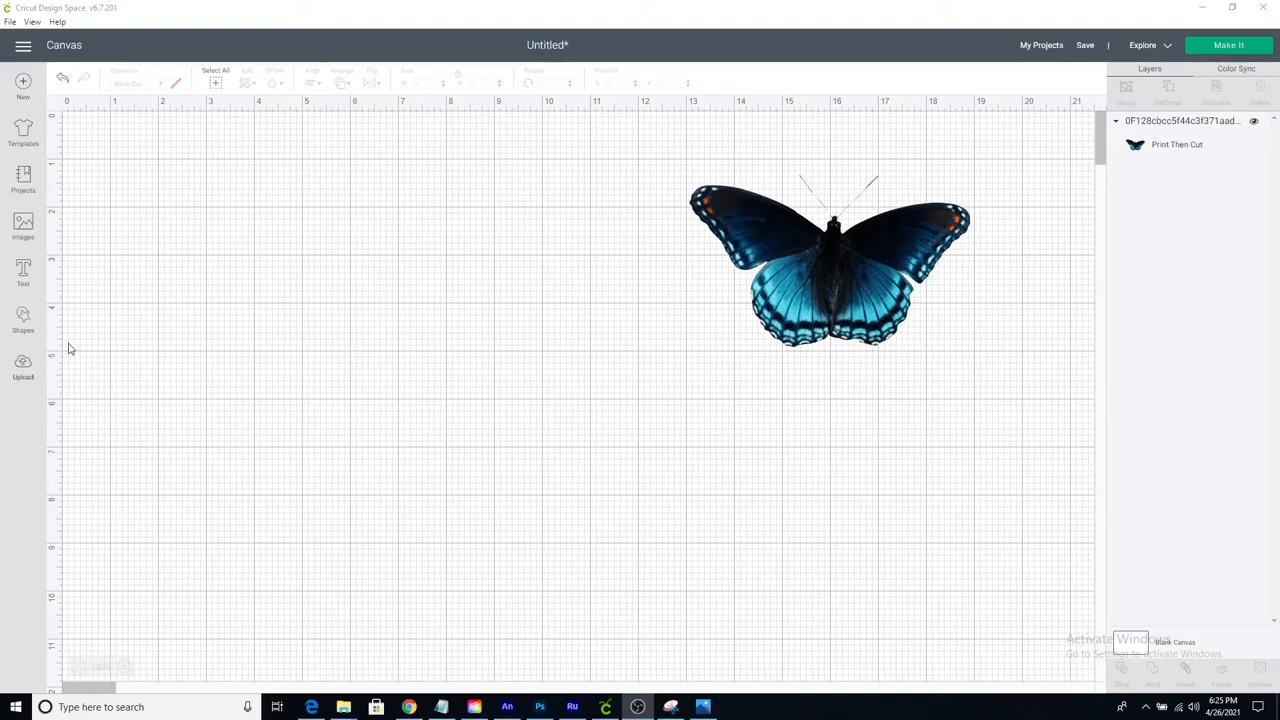
pyautogui.moveTo(590, 298)
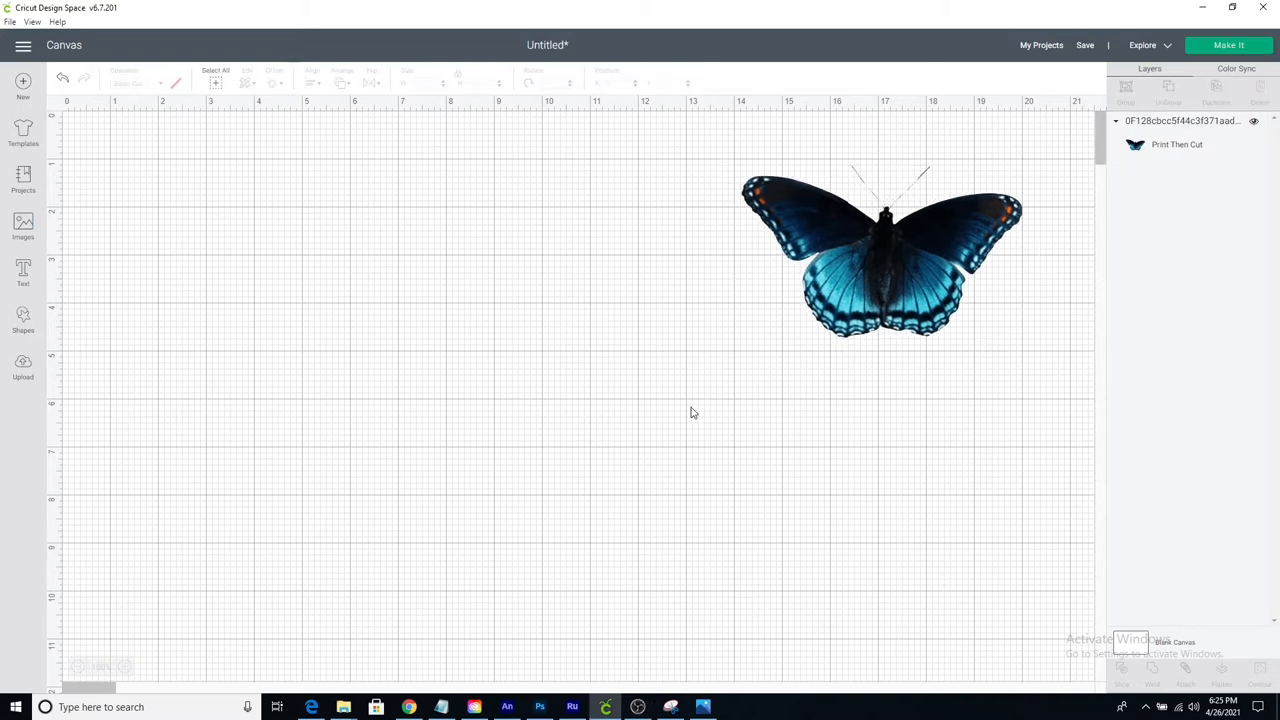
pyautogui.moveTo(24, 228)
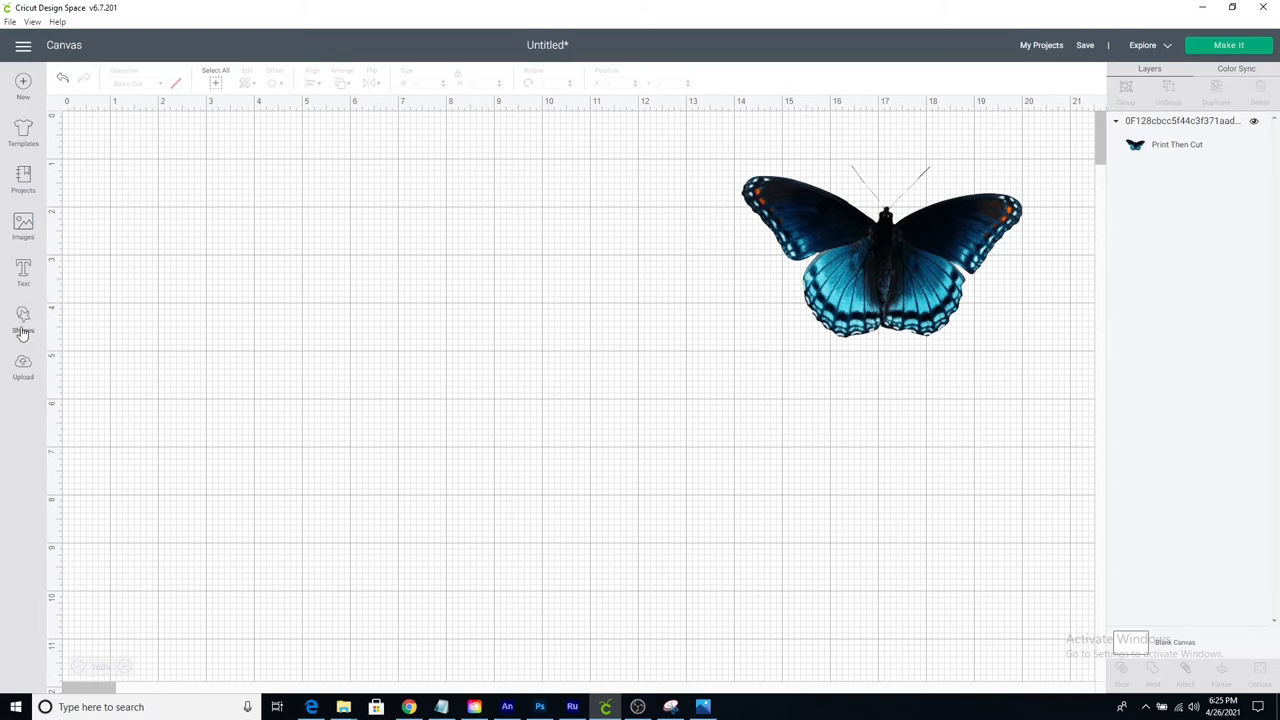
# Add a square from Shapes, enlarge it to about 6.6 in and move it beside the butterfly.
pyautogui.click(24, 320)
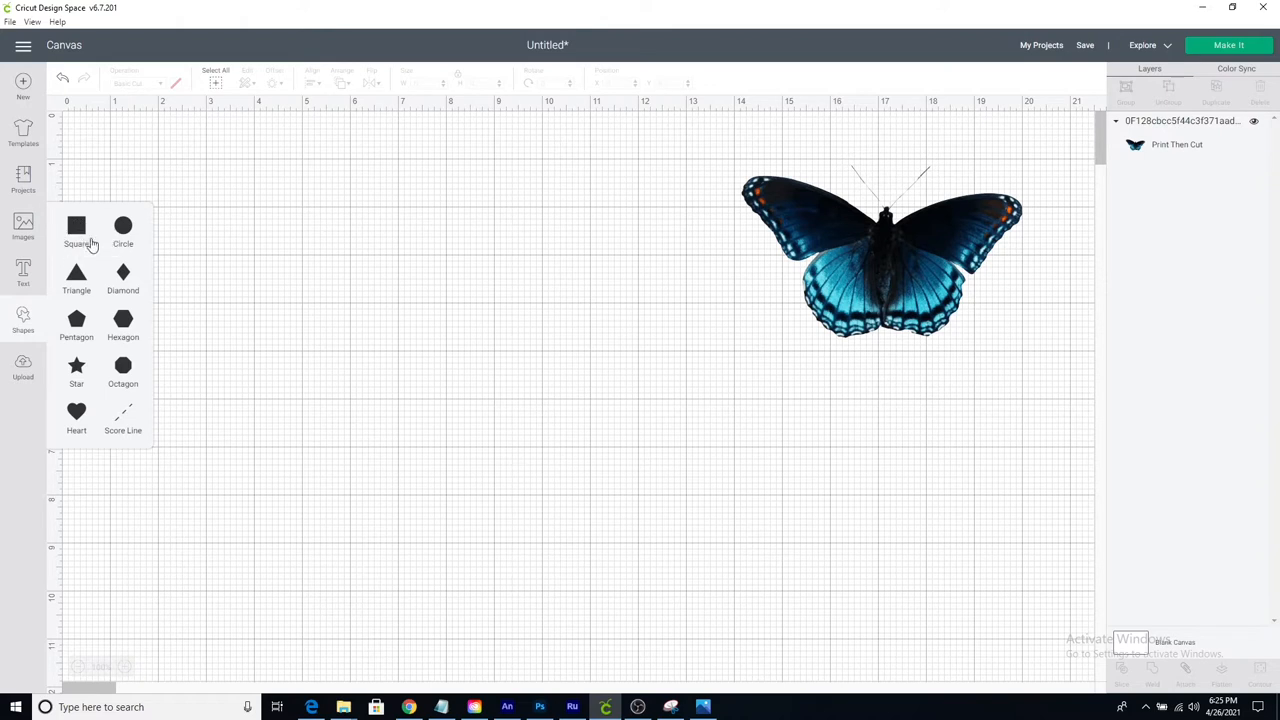
pyautogui.moveTo(80, 232)
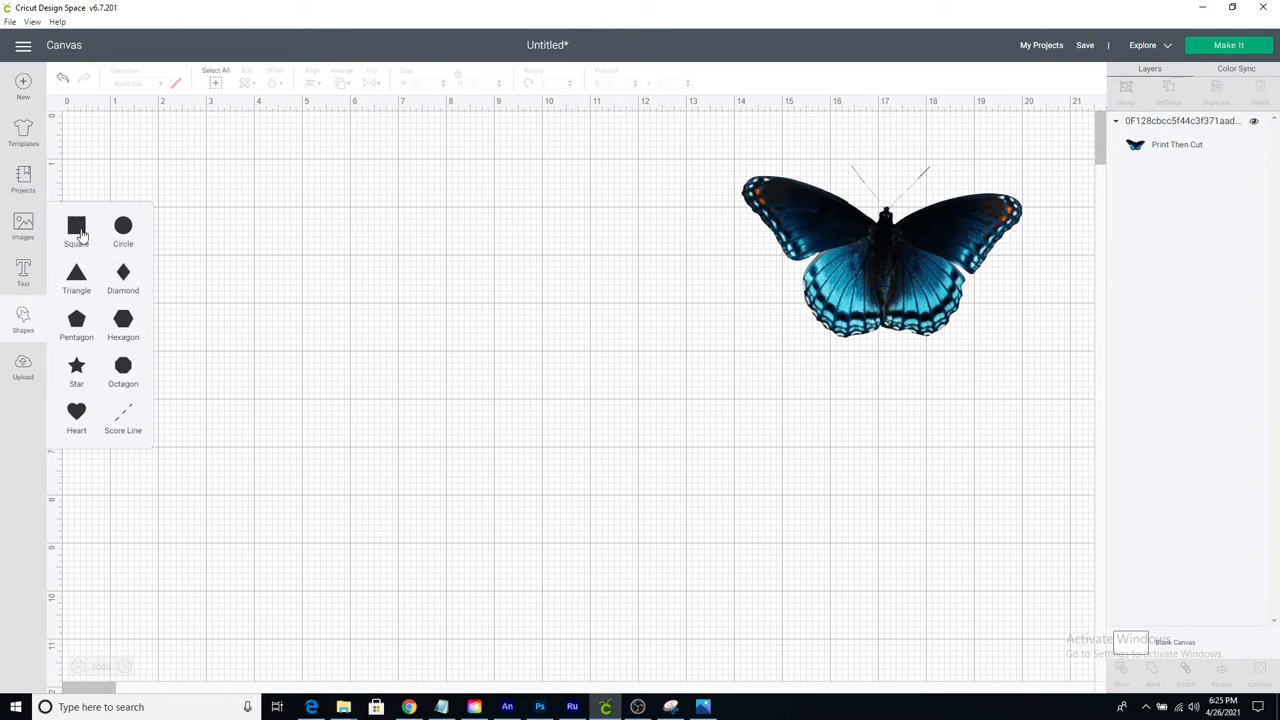
pyautogui.click(76, 224)
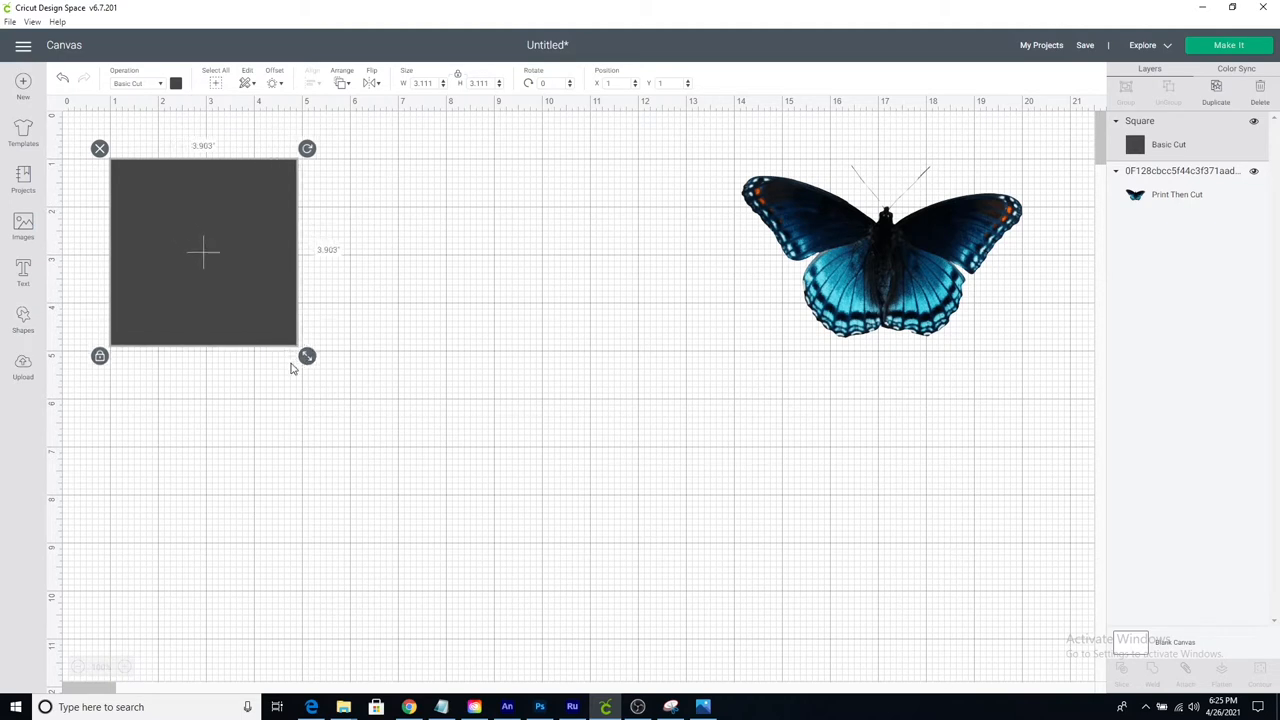
pyautogui.moveTo(308, 356); pyautogui.dragTo(376, 428)
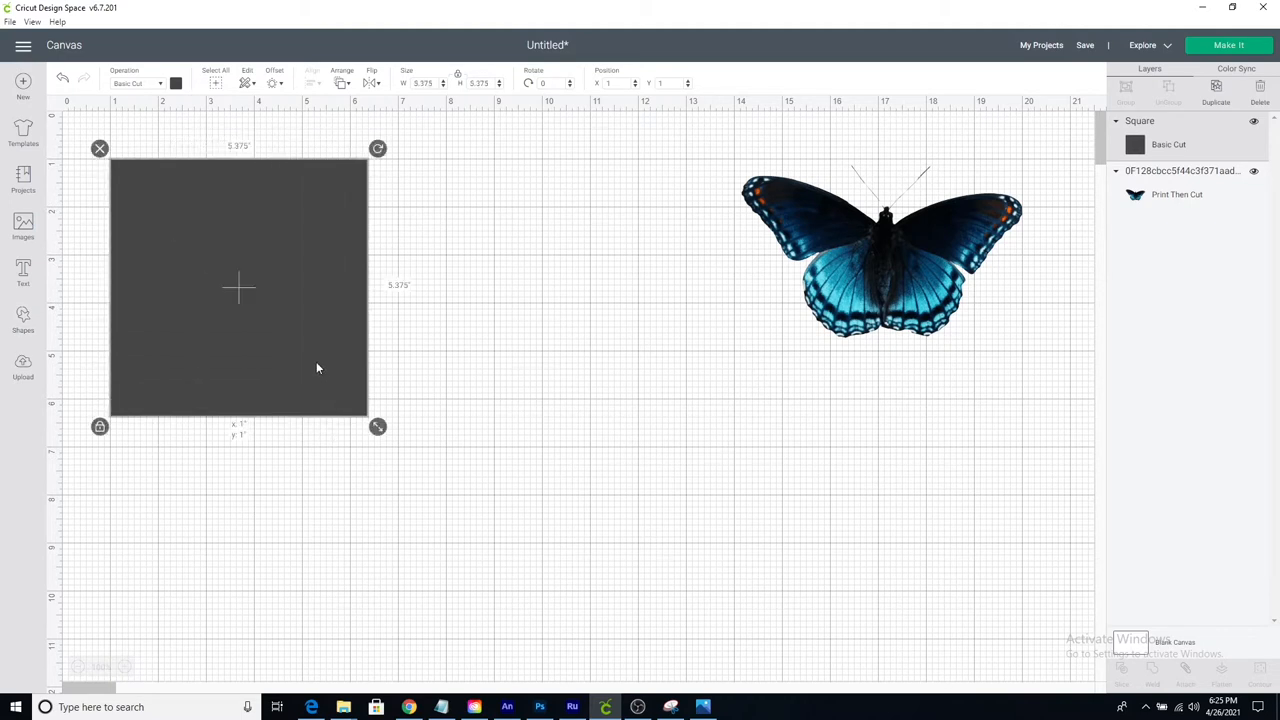
pyautogui.moveTo(238, 288); pyautogui.dragTo(460, 336)
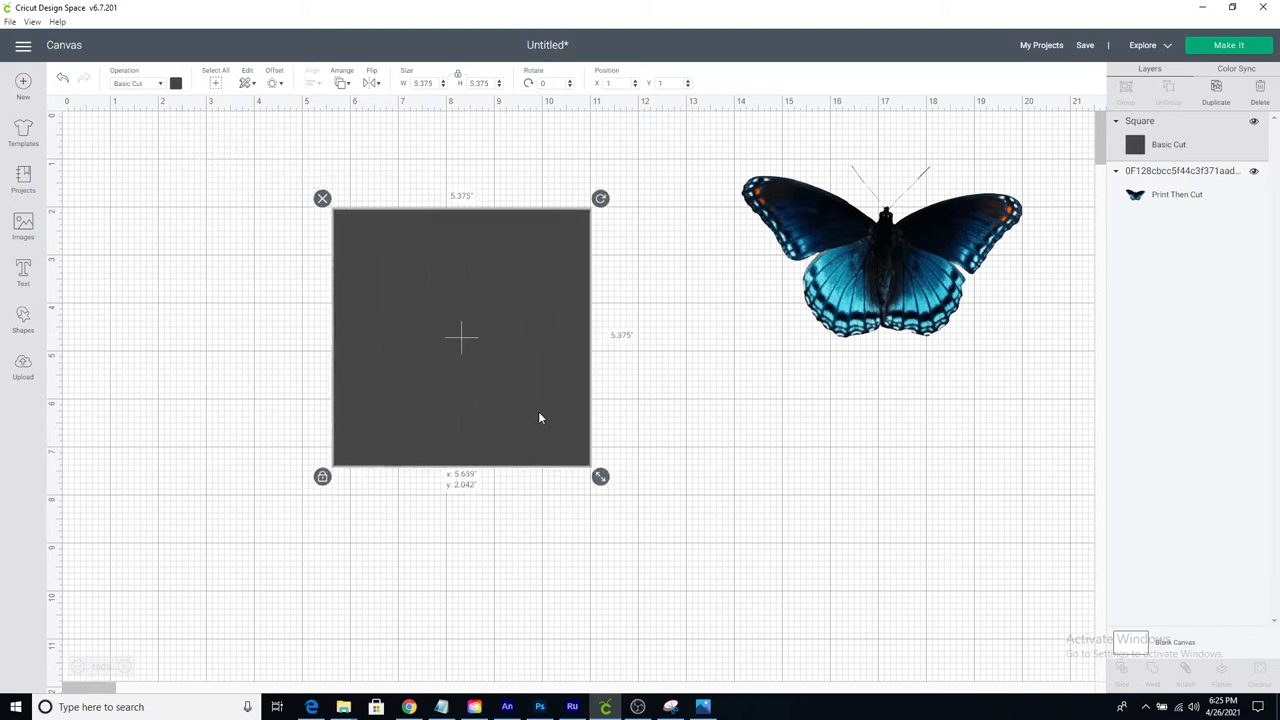
pyautogui.moveTo(540, 418); pyautogui.dragTo(528, 384)
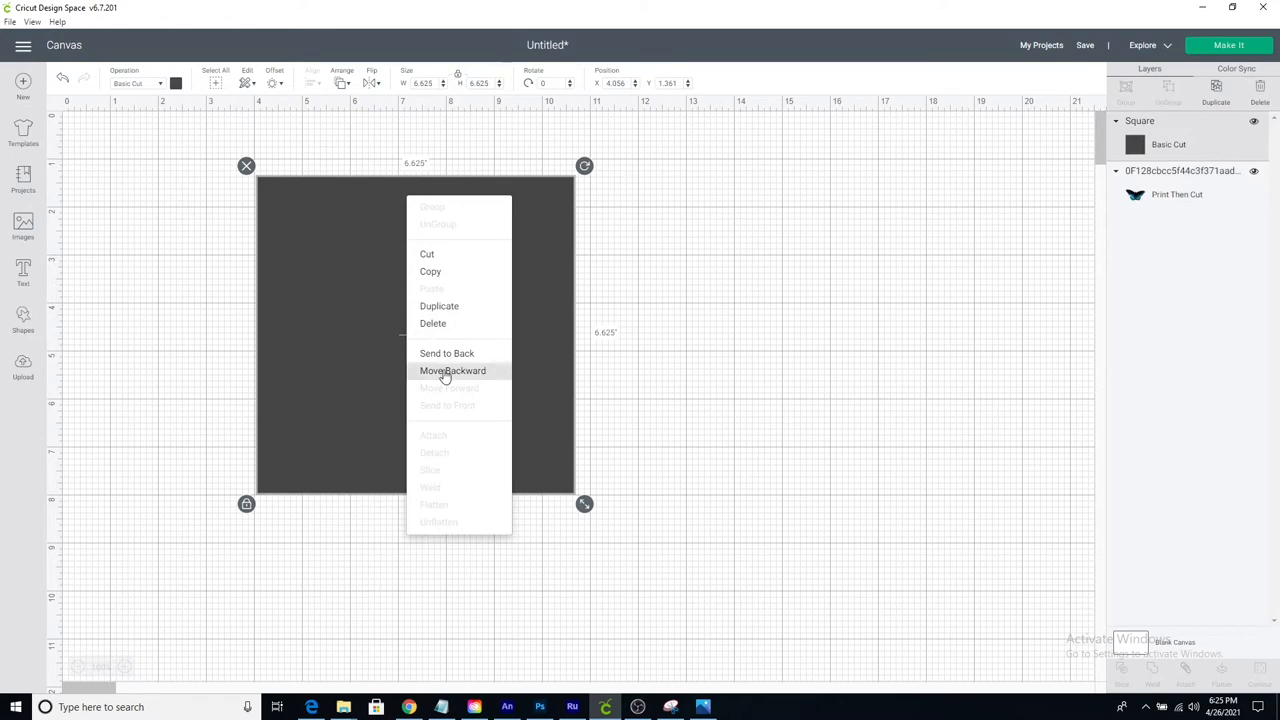
# Send the square behind the butterfly and centre the butterfly on it.
pyautogui.click(452, 370)
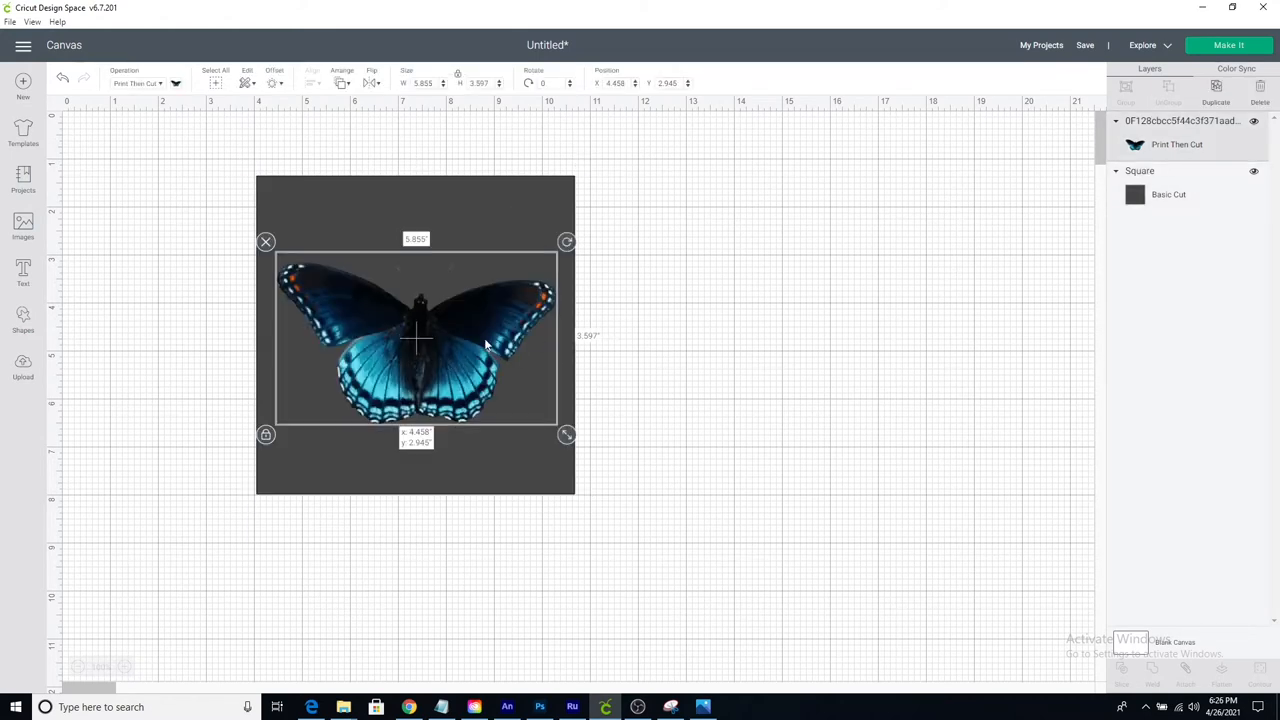
pyautogui.moveTo(416, 340); pyautogui.dragTo(420, 328)
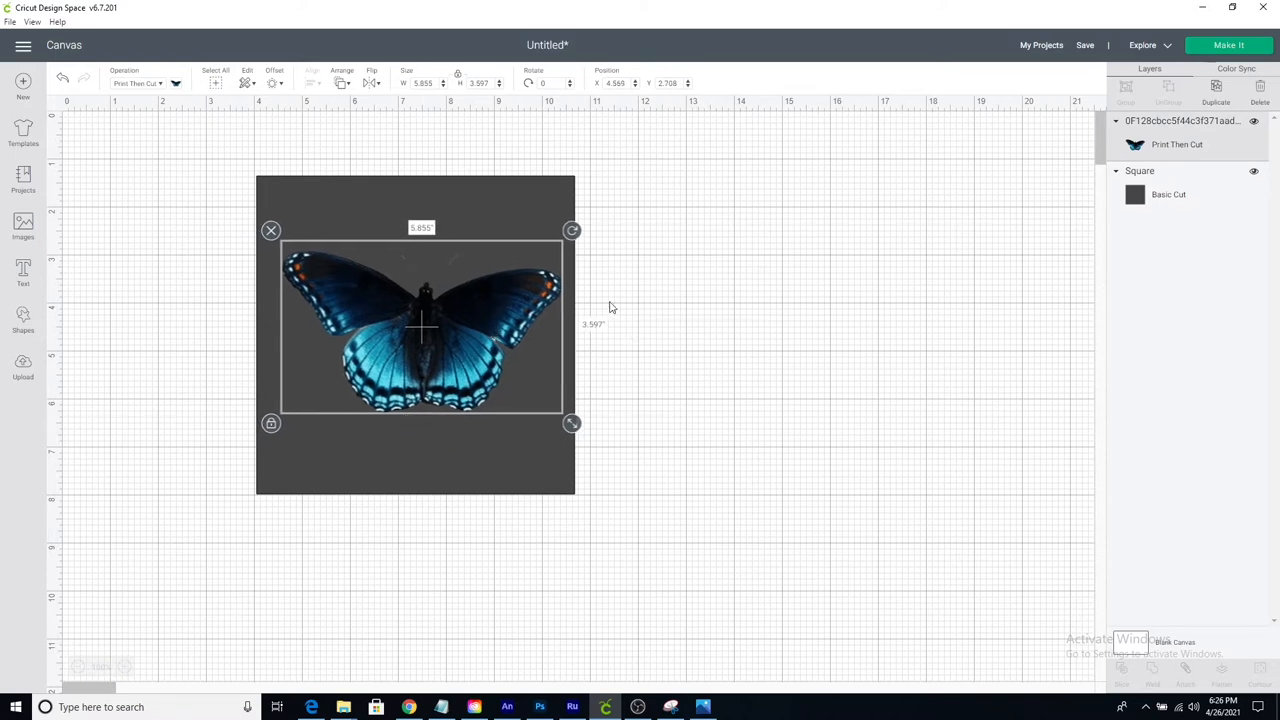
pyautogui.moveTo(268, 96)
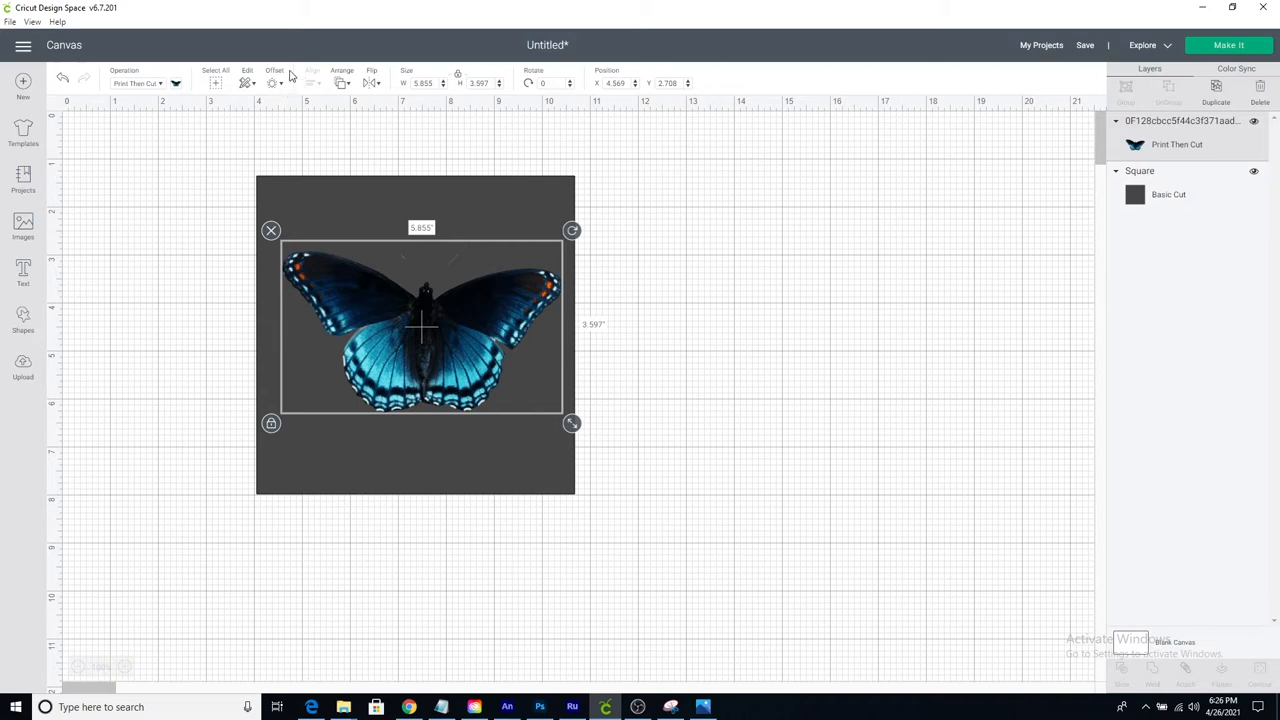
pyautogui.moveTo(290, 76)
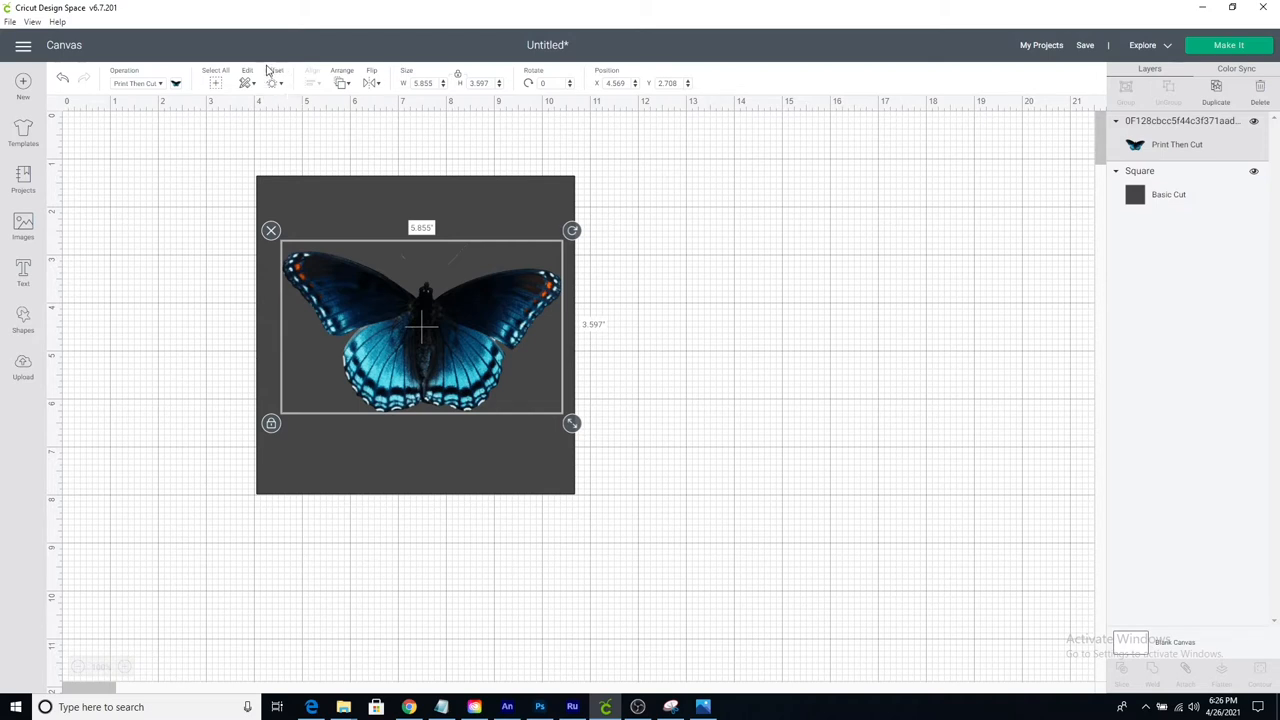
# Apply a 0.125 in rounded offset outline around the butterfly.
pyautogui.click(272, 84)
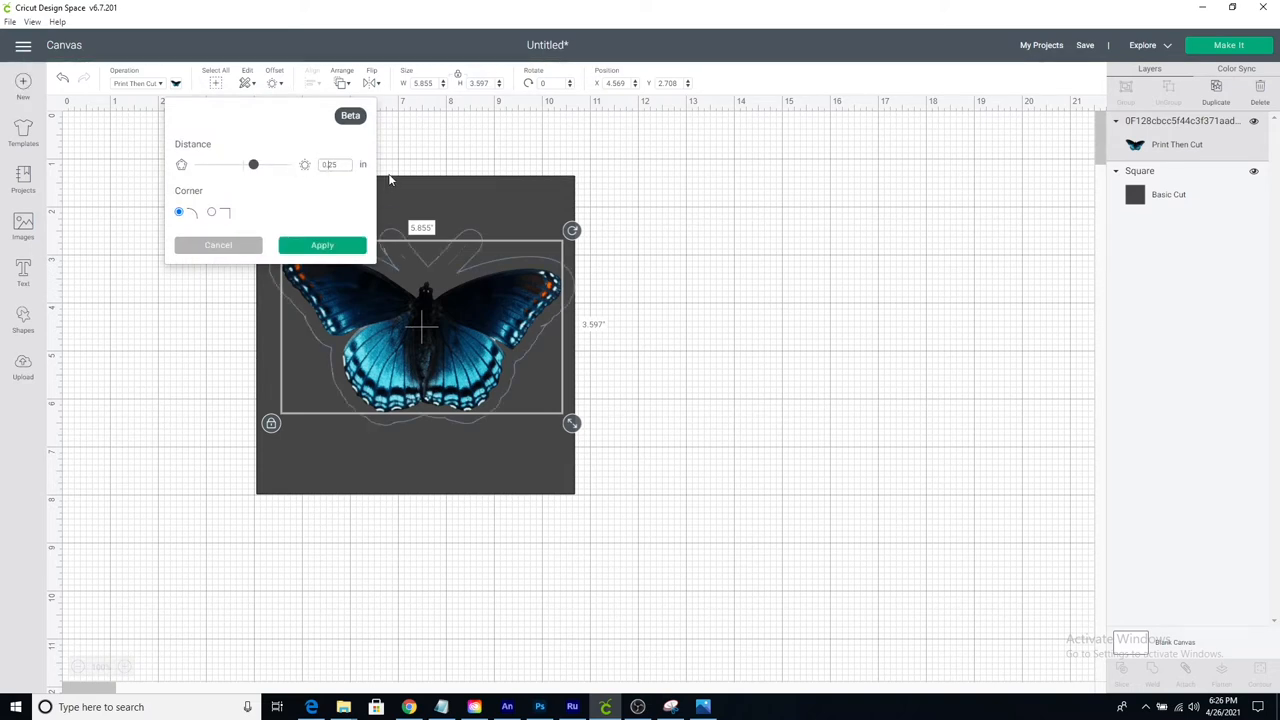
pyautogui.write('0.125')
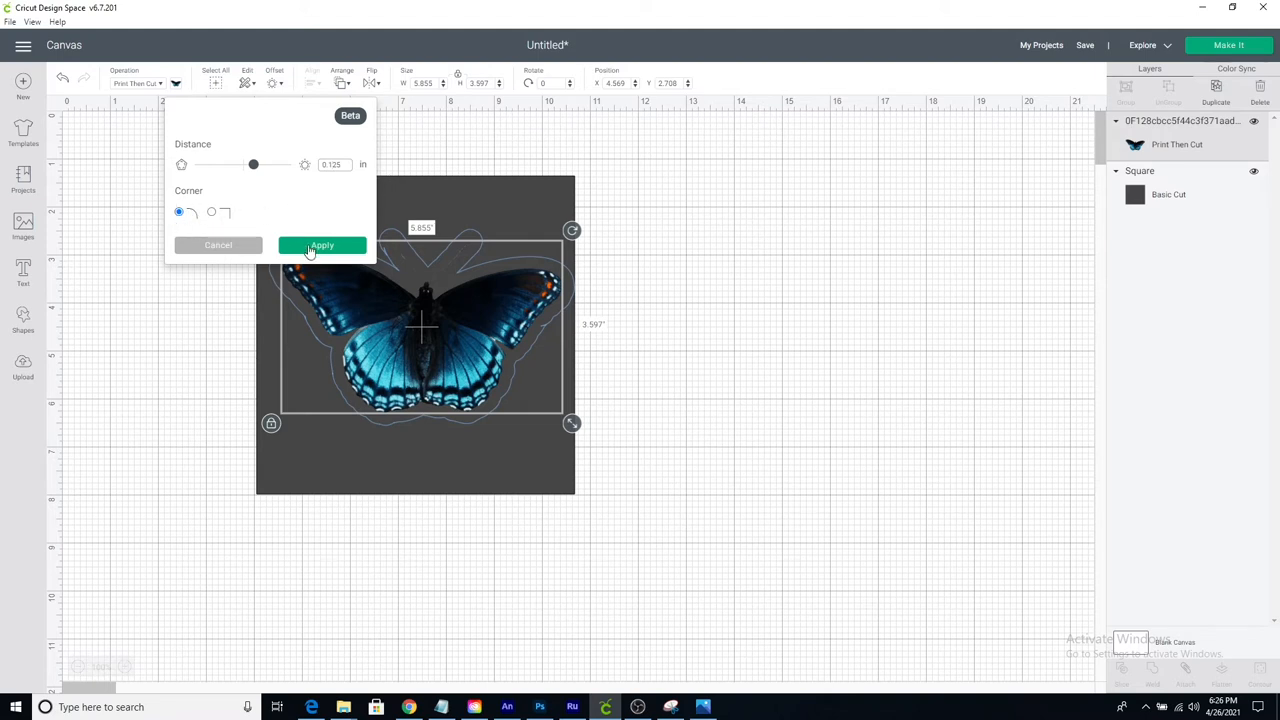
pyautogui.moveTo(252, 164); pyautogui.dragTo(248, 164)
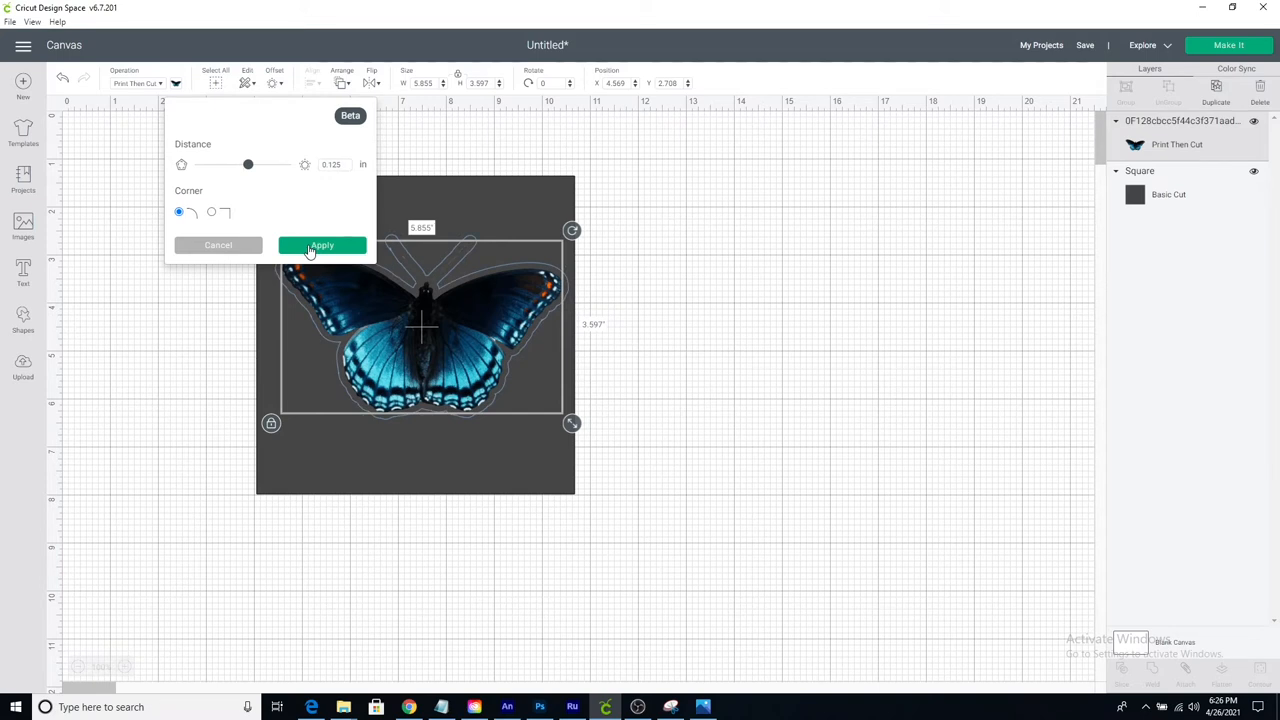
pyautogui.click(320, 244)
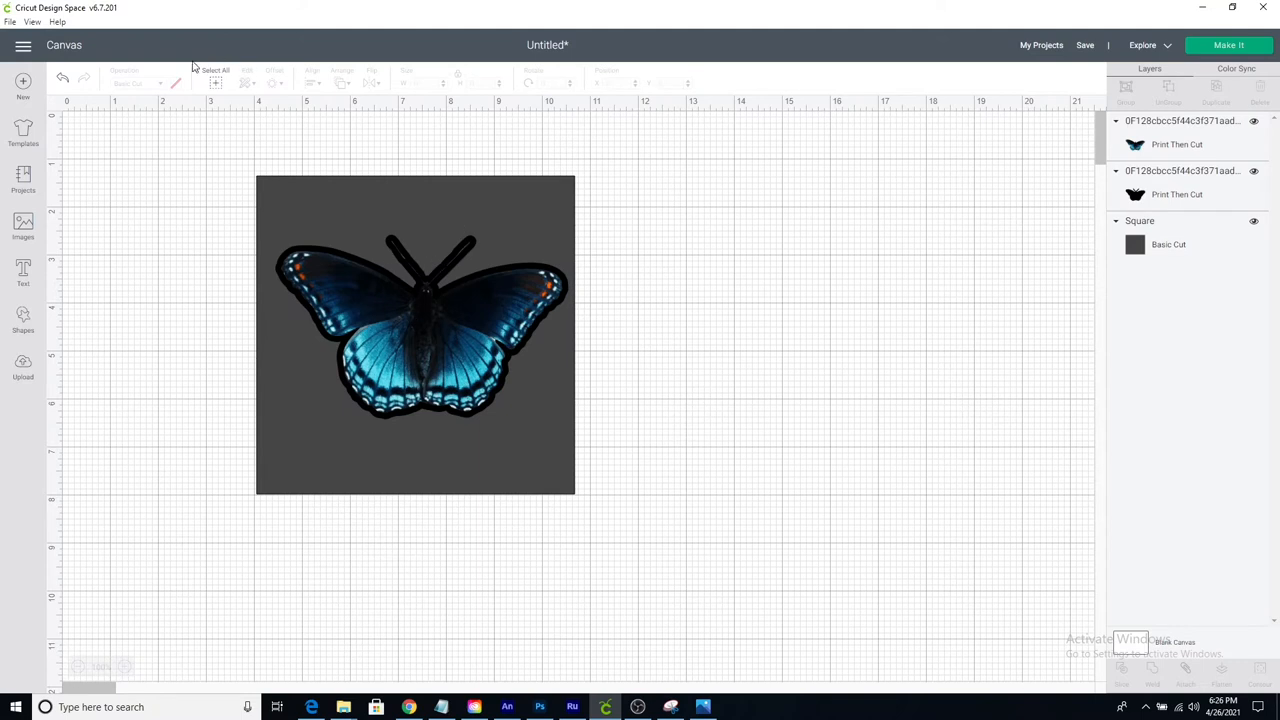
# Colour the offset outline white and flatten it with the butterfly into one layer.
pyautogui.click(416, 320)
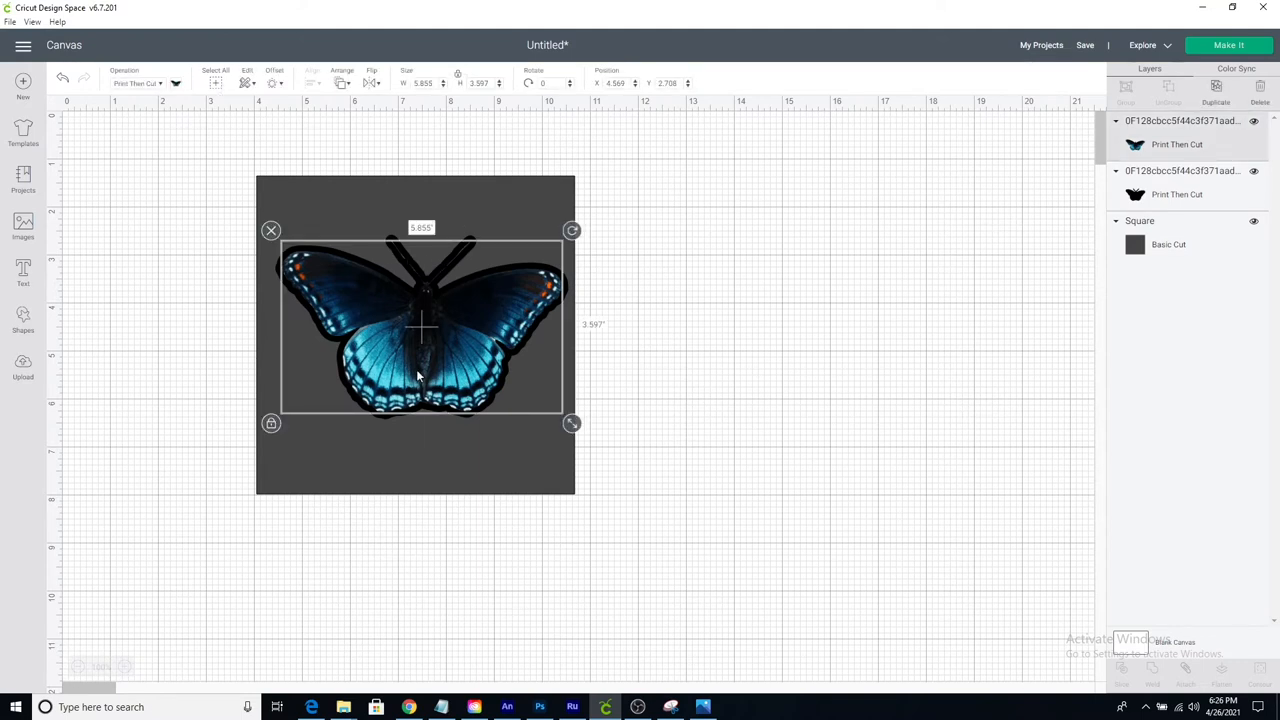
pyautogui.moveTo(418, 376); pyautogui.dragTo(418, 368)
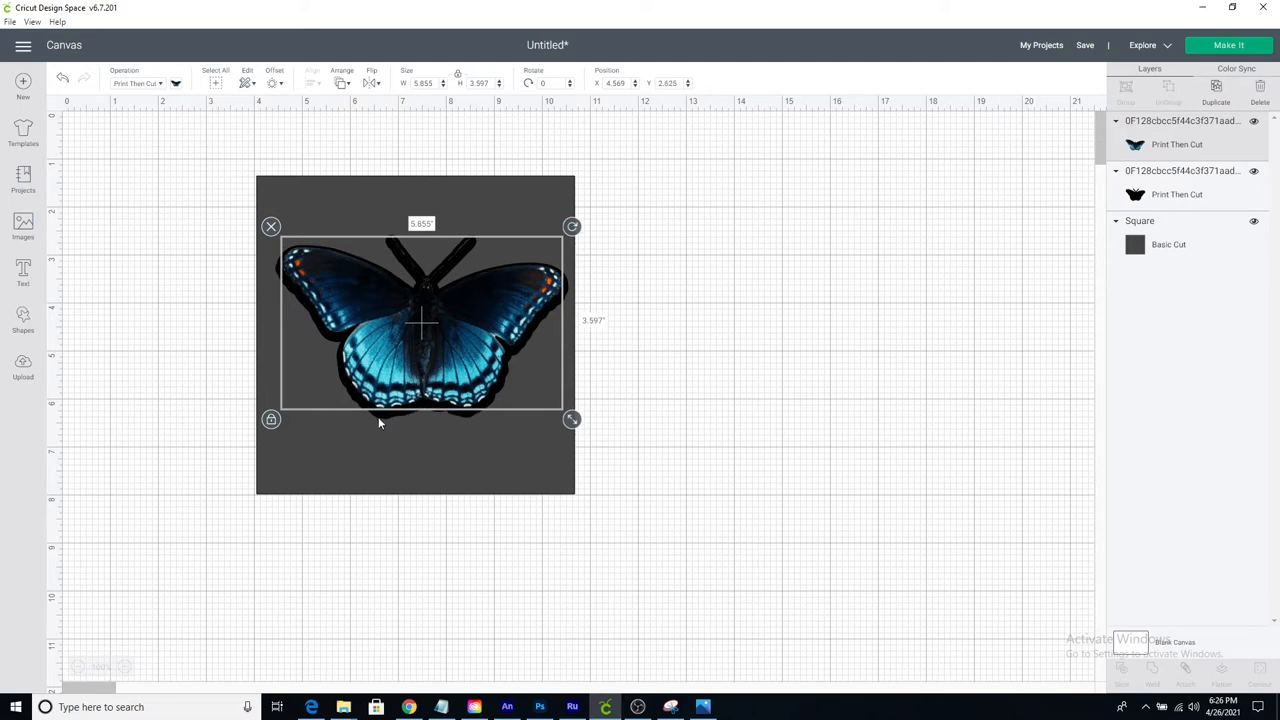
pyautogui.moveTo(420, 320); pyautogui.dragTo(420, 328)
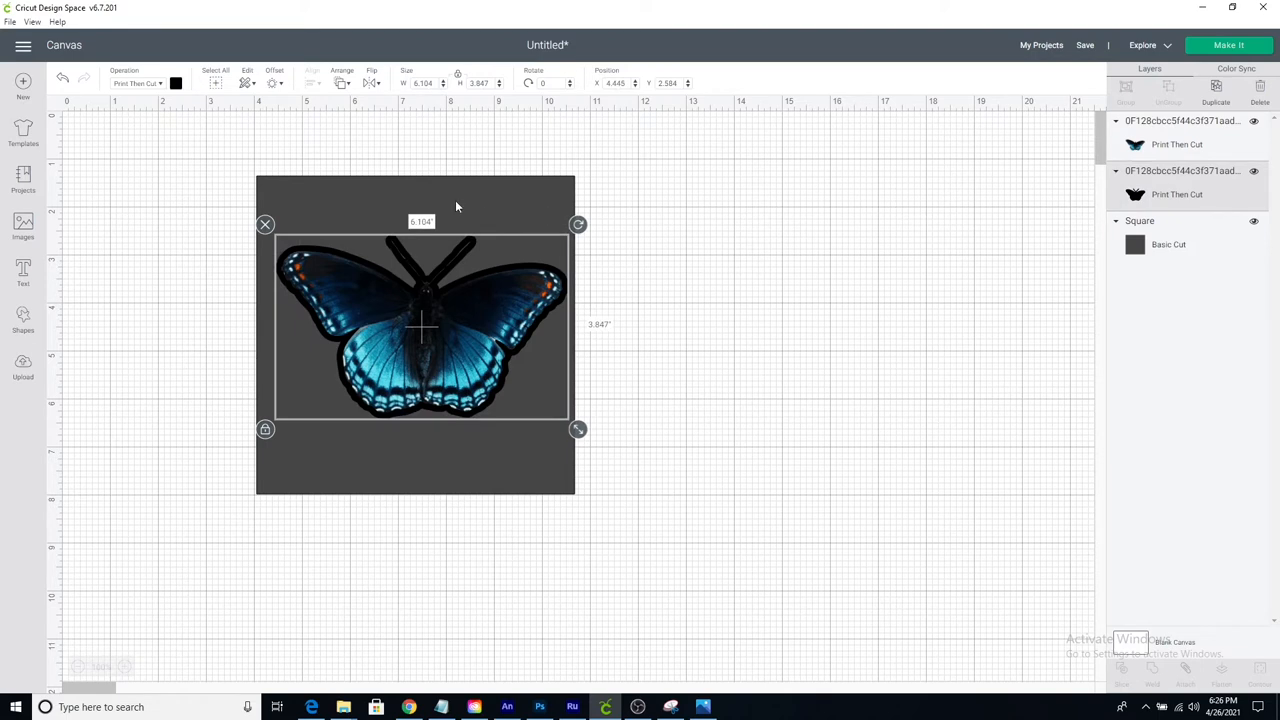
pyautogui.click(176, 84)
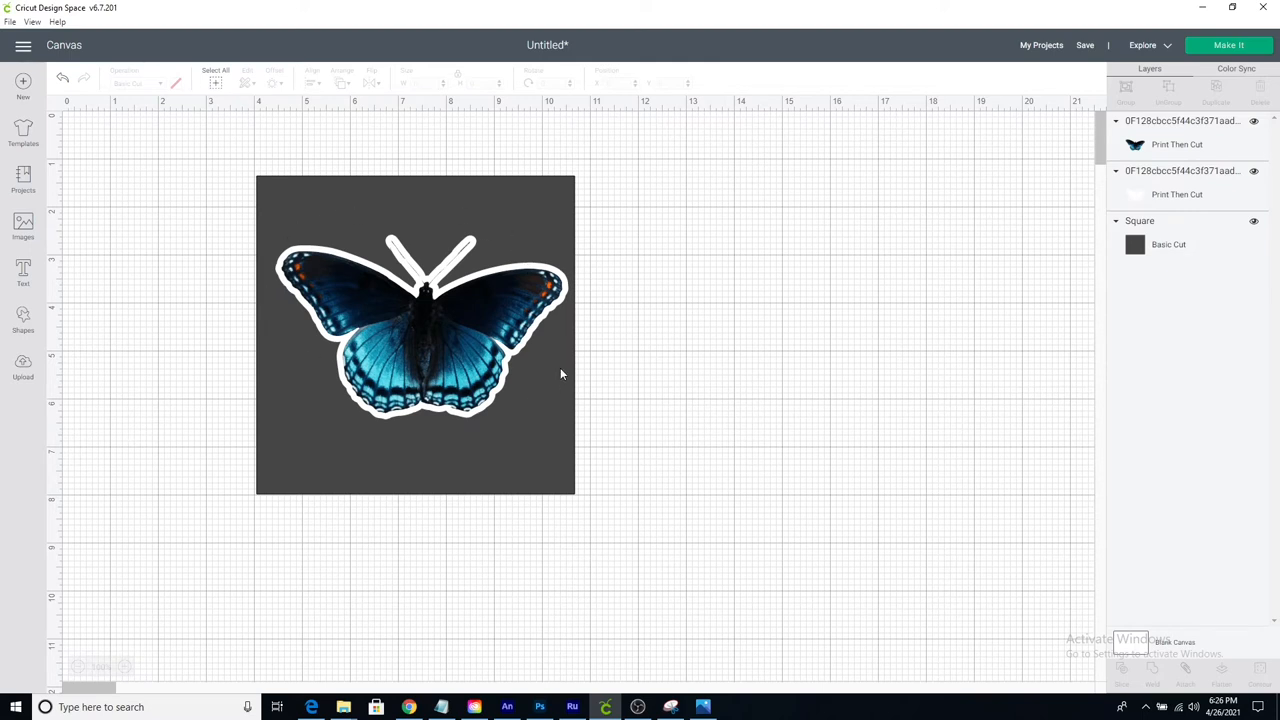
pyautogui.click(416, 336)
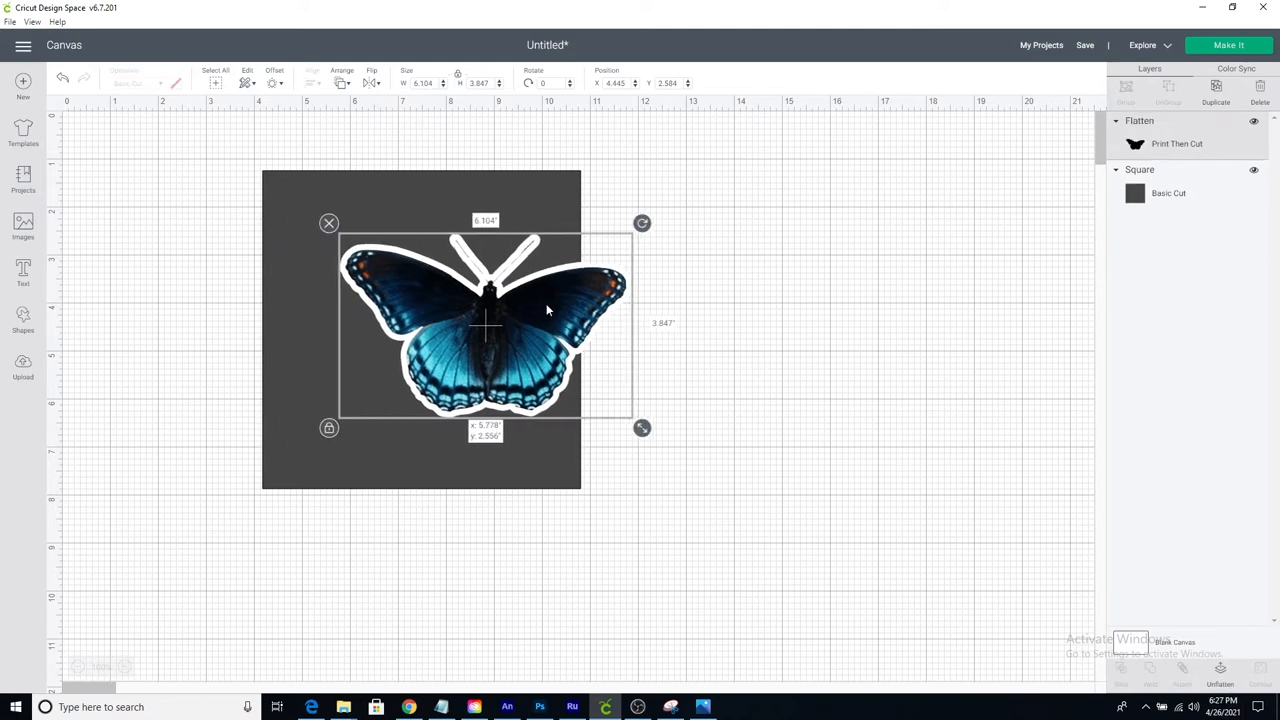
# Shrink the flattened sticker to about 3 in and centre it on the dark square.
pyautogui.moveTo(484, 324); pyautogui.dragTo(420, 332)
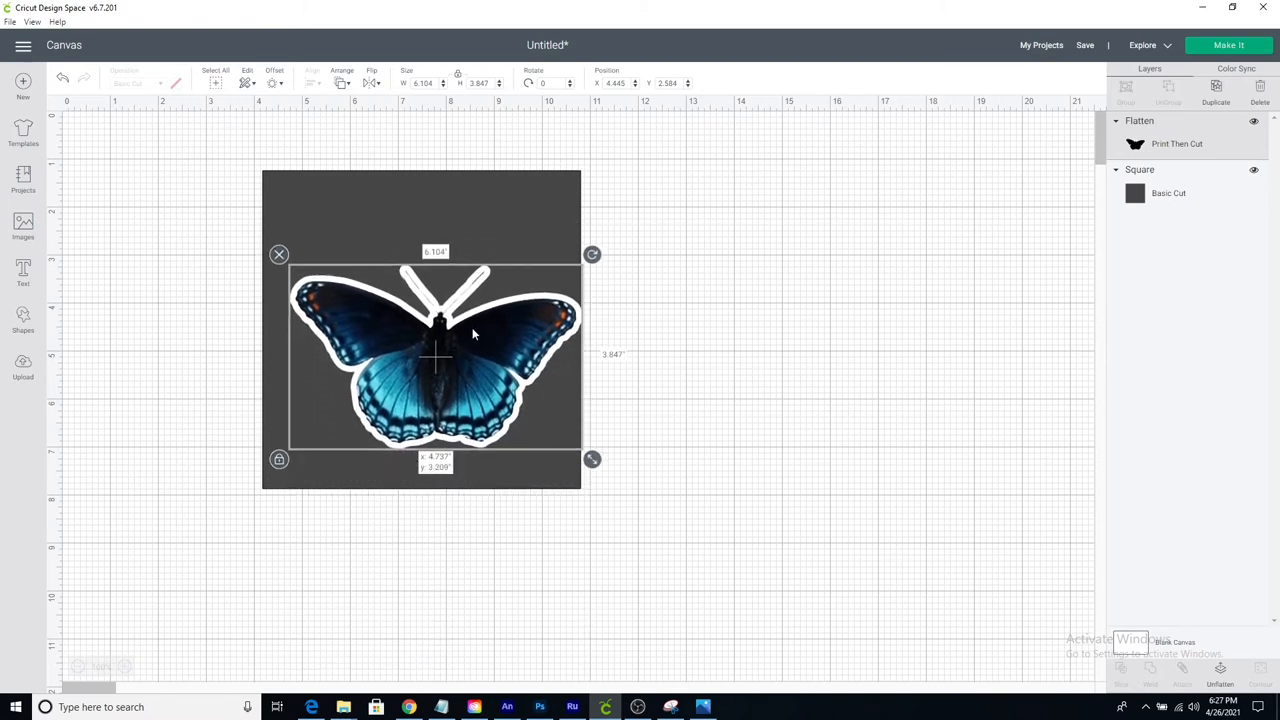
pyautogui.moveTo(436, 356); pyautogui.dragTo(424, 316)
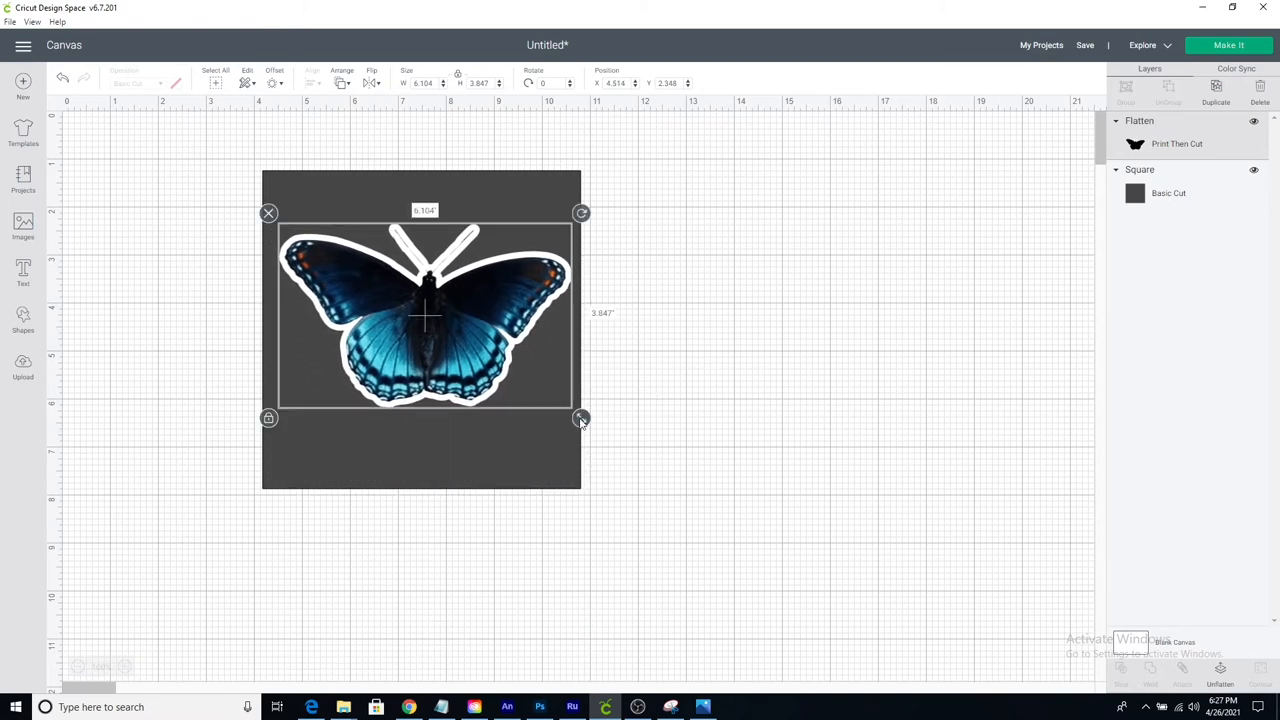
pyautogui.moveTo(582, 418); pyautogui.dragTo(476, 344)
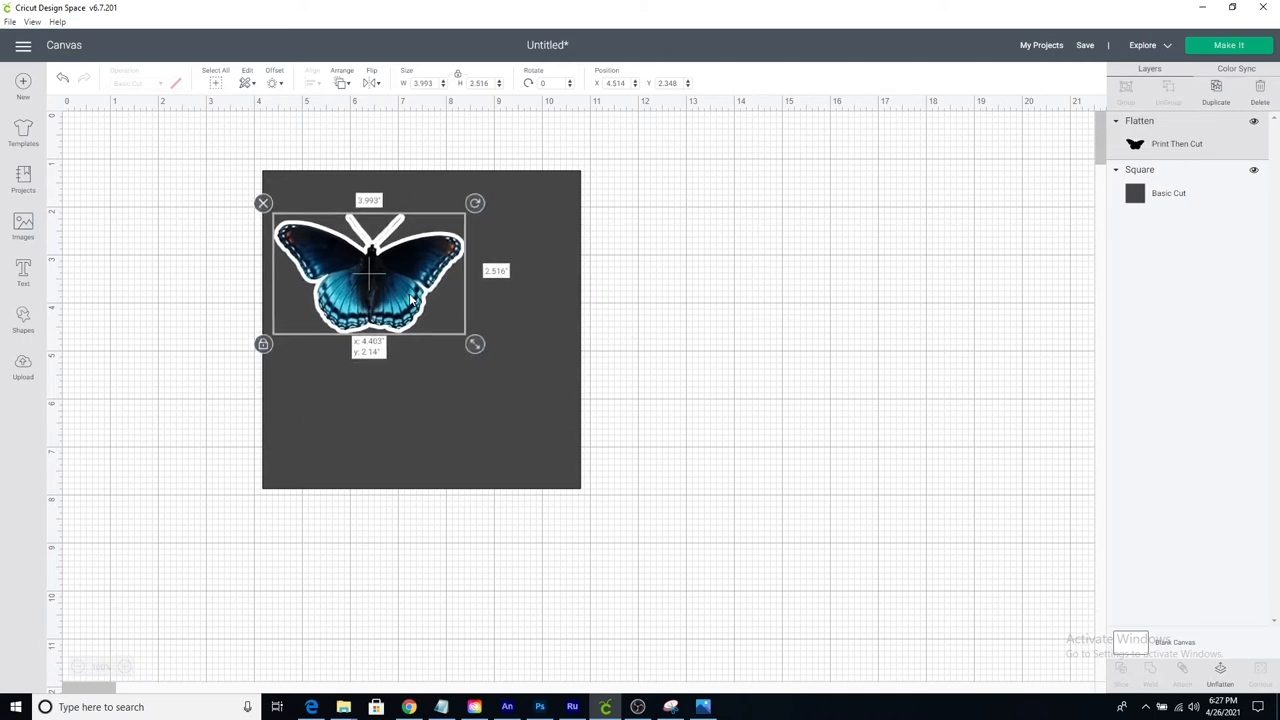
pyautogui.moveTo(476, 344); pyautogui.dragTo(442, 318)
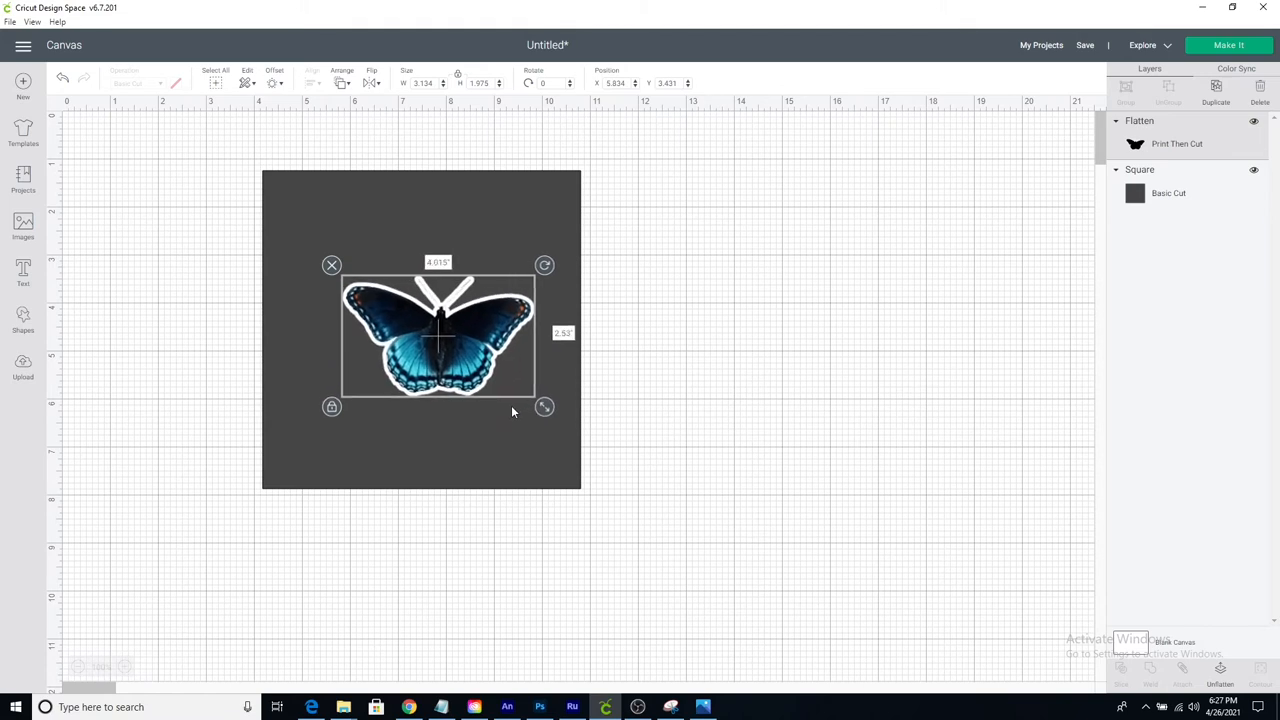
pyautogui.click(684, 336)
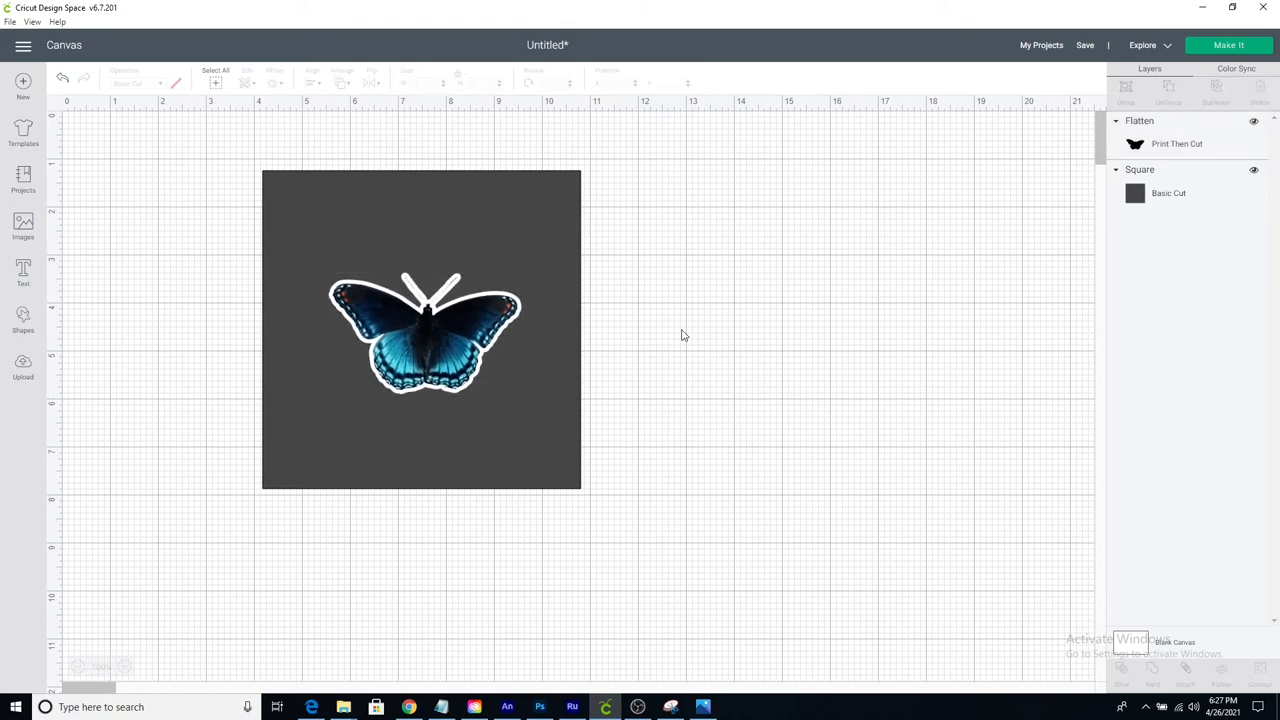
pyautogui.moveTo(628, 318)
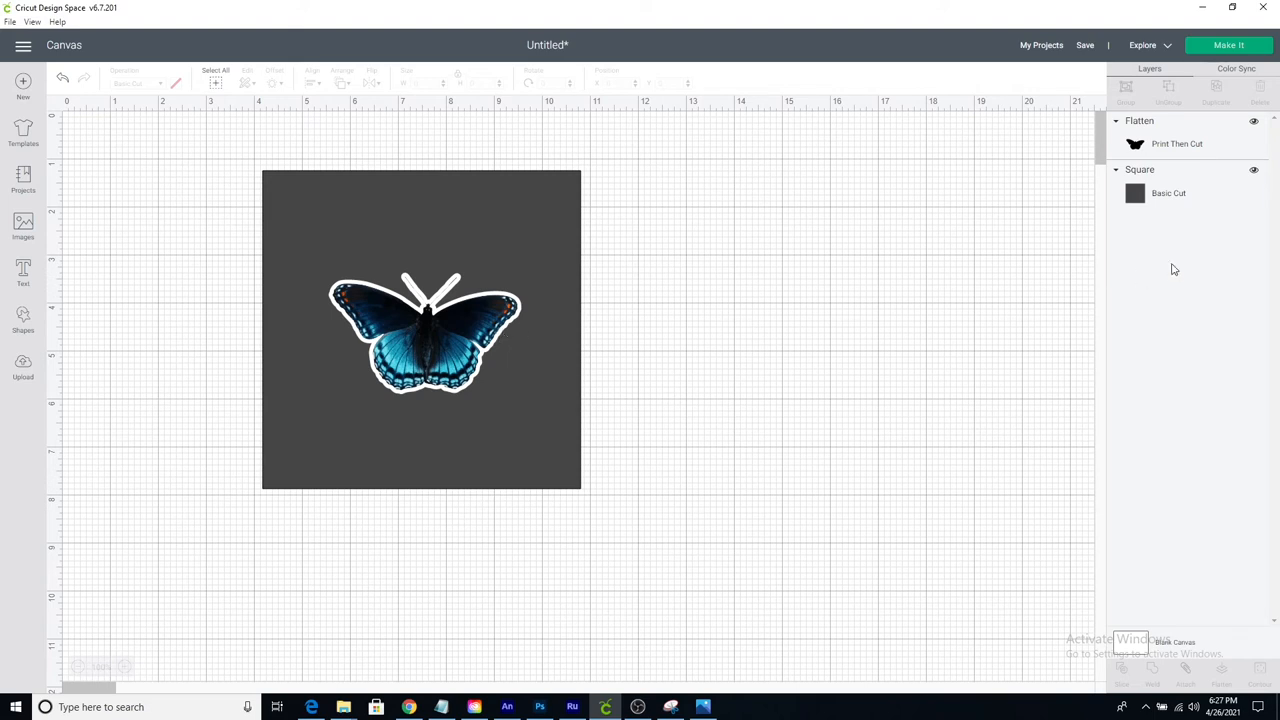
# Delete the dark square, duplicate the sticker and place the copy below the first.
pyautogui.click(420, 330)
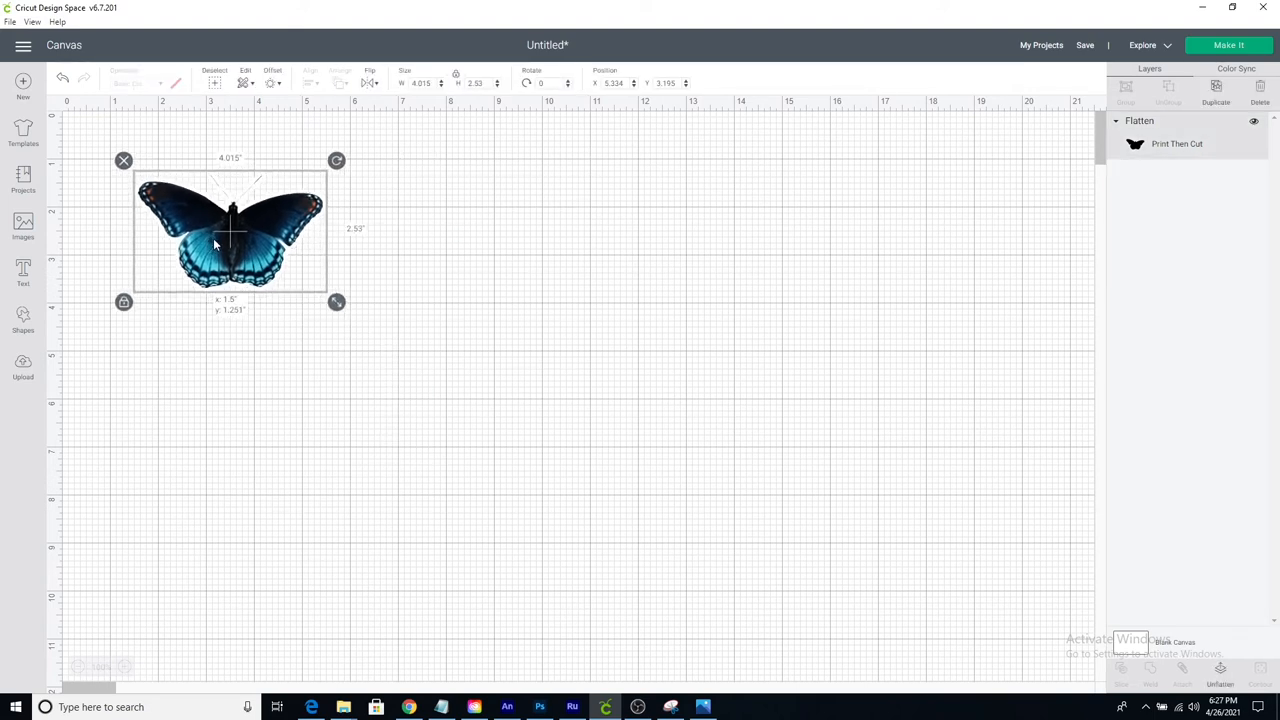
pyautogui.rightClick(212, 244)
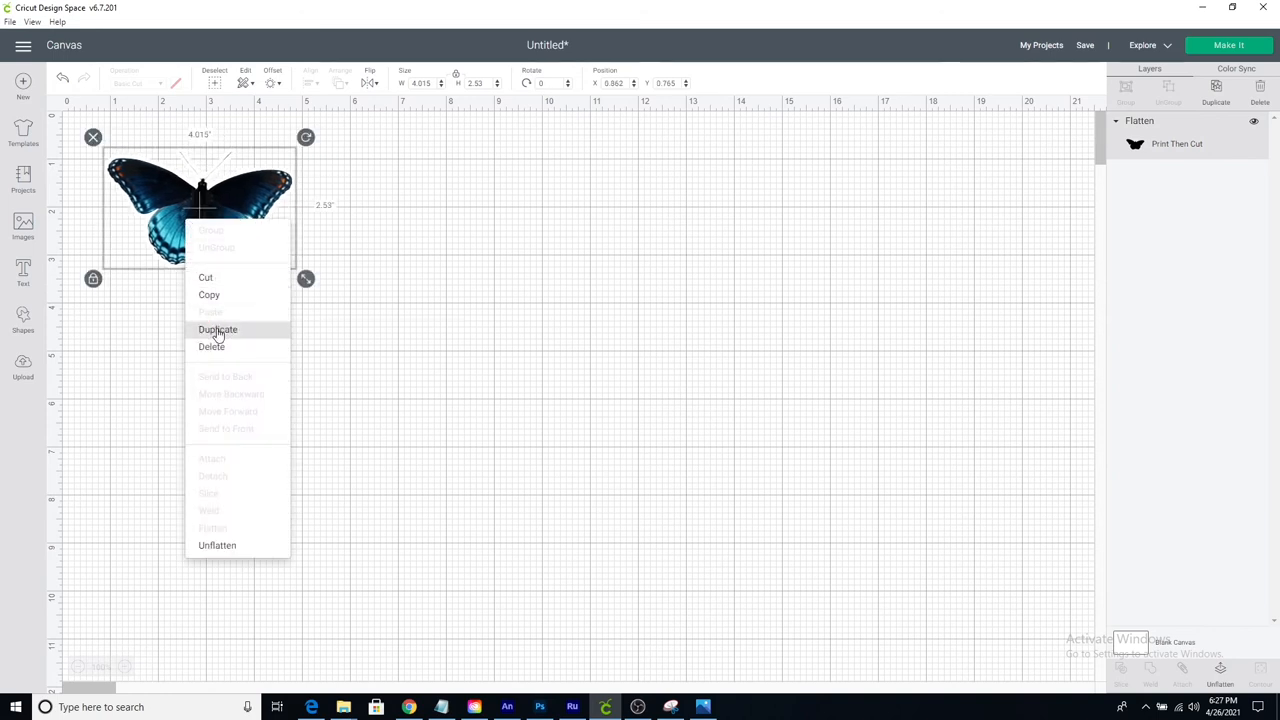
pyautogui.click(218, 328)
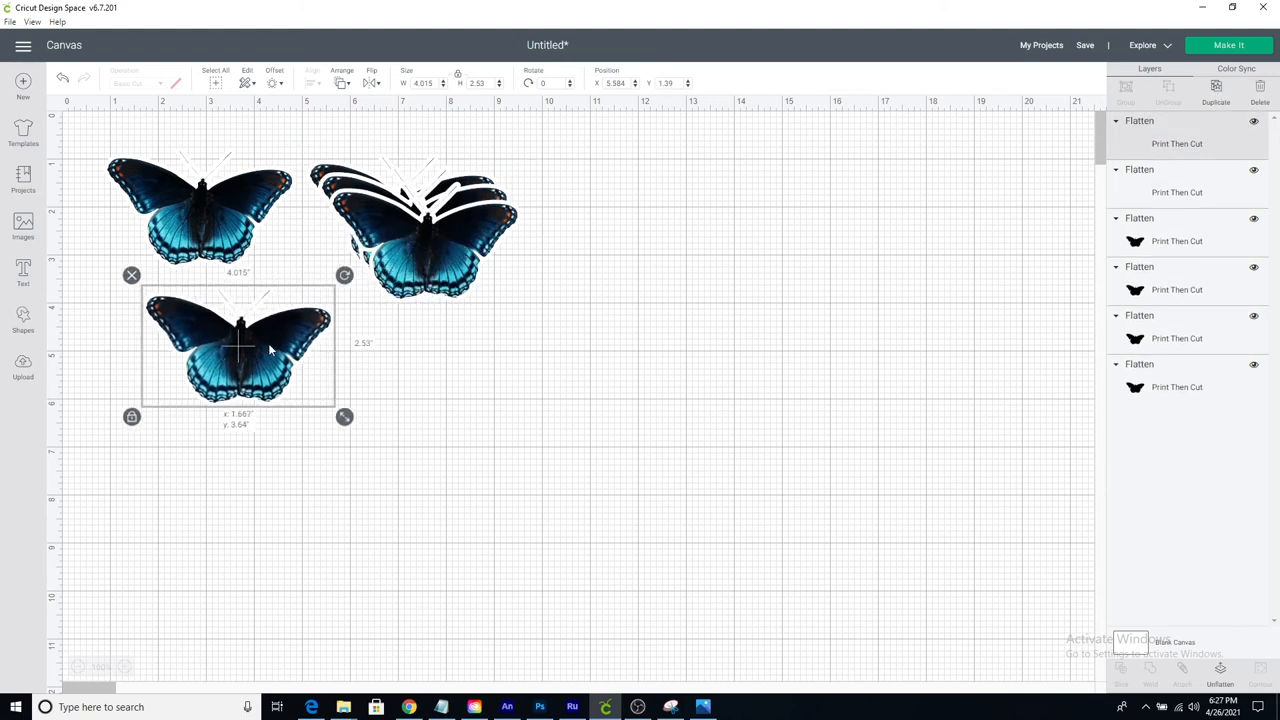
pyautogui.moveTo(238, 344); pyautogui.dragTo(416, 378)
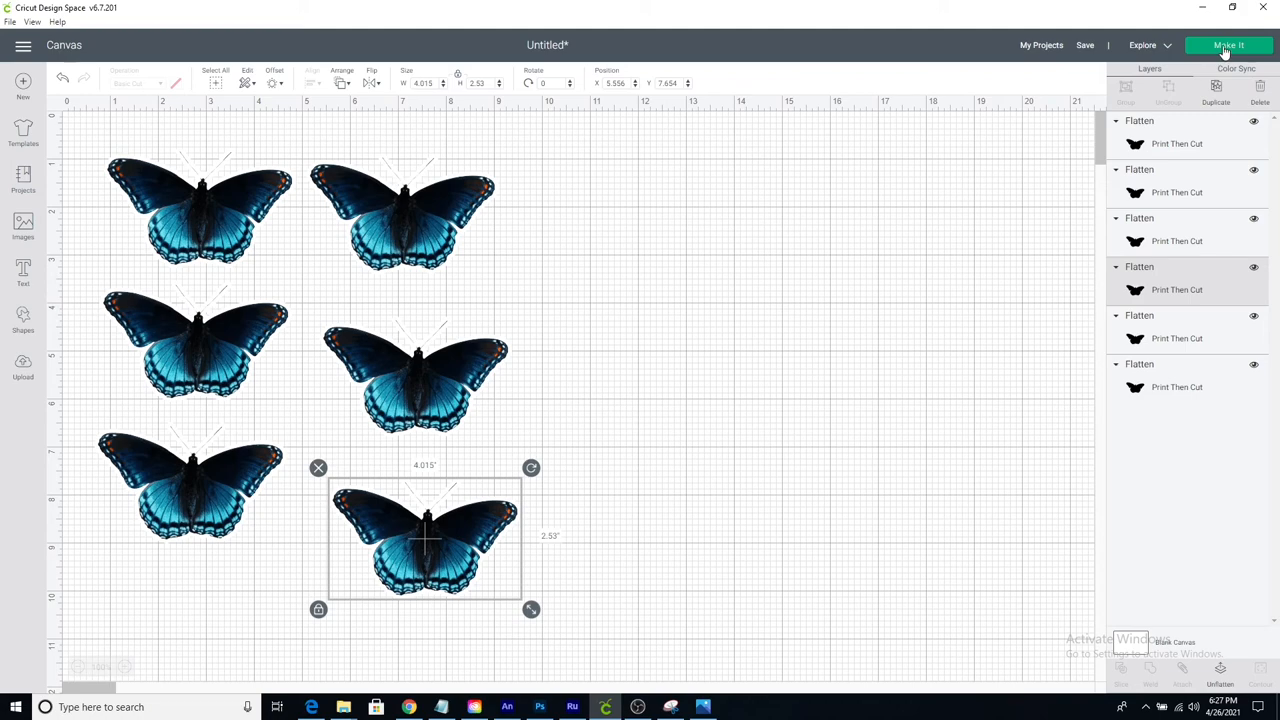
# Make It, review the two three-sticker mats and continue to the print step.
pyautogui.click(1228, 44)
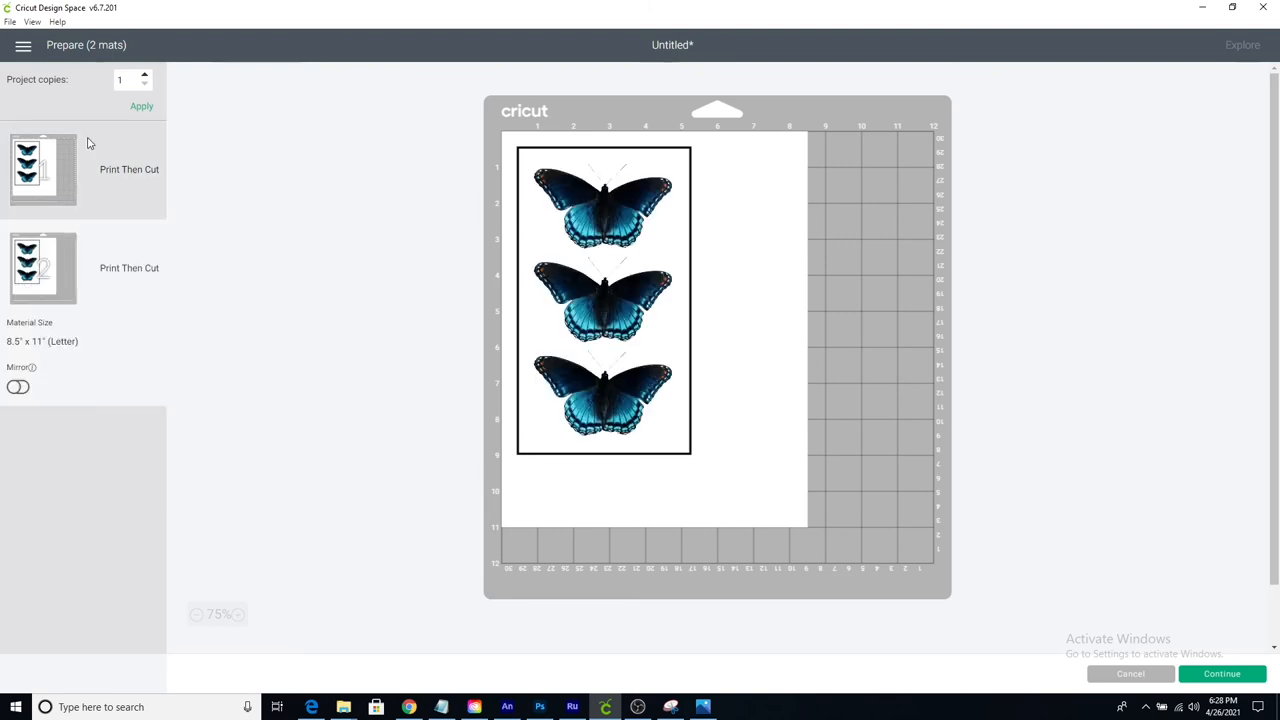
pyautogui.moveTo(684, 296)
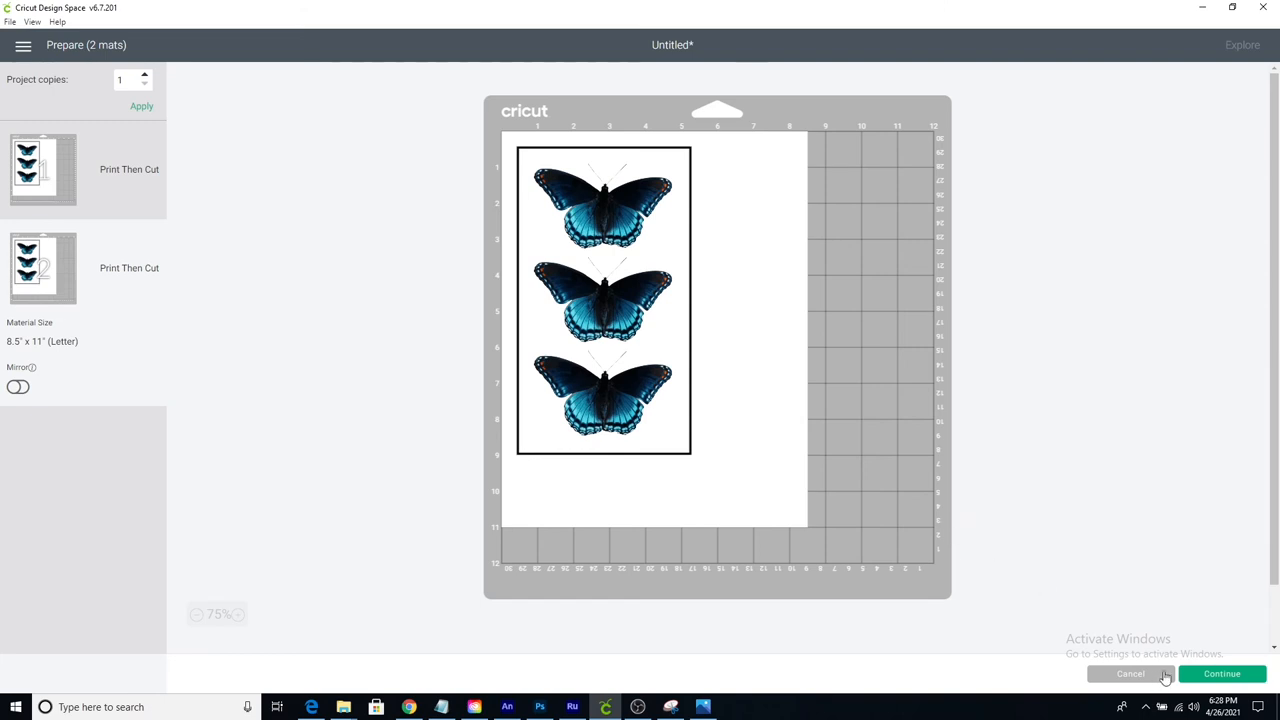
pyautogui.click(1222, 672)
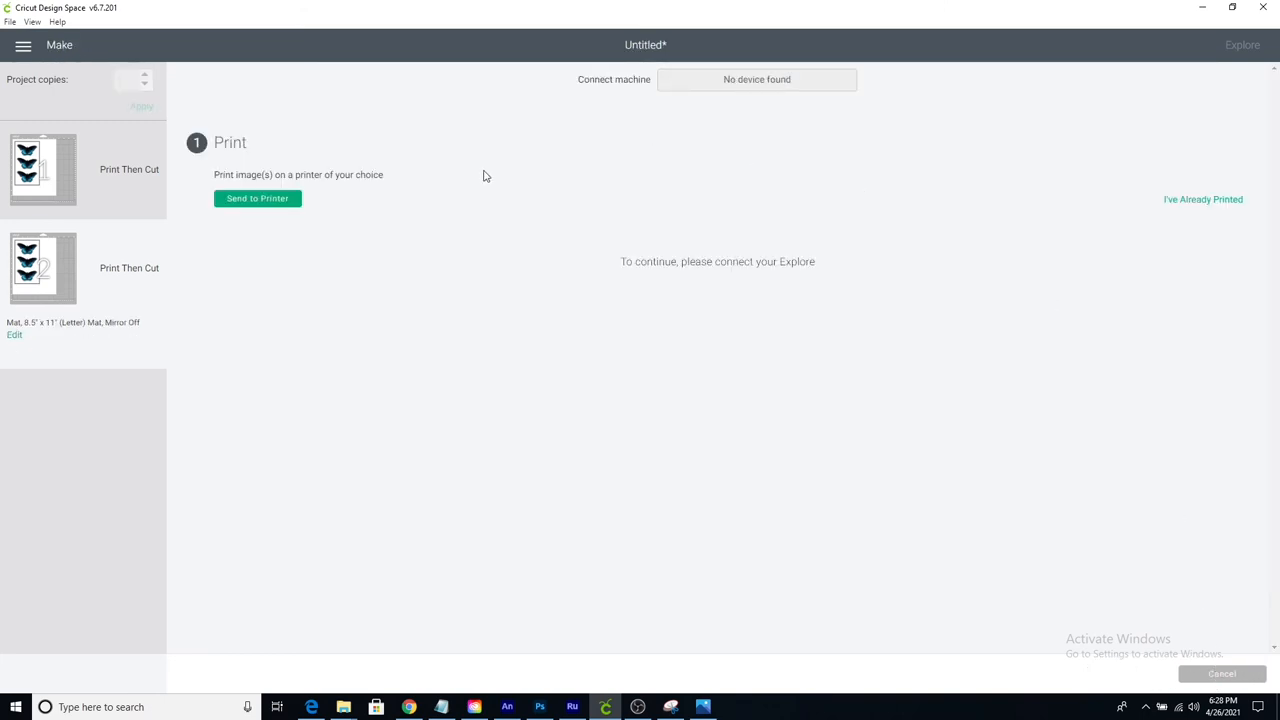
pyautogui.moveTo(252, 248)
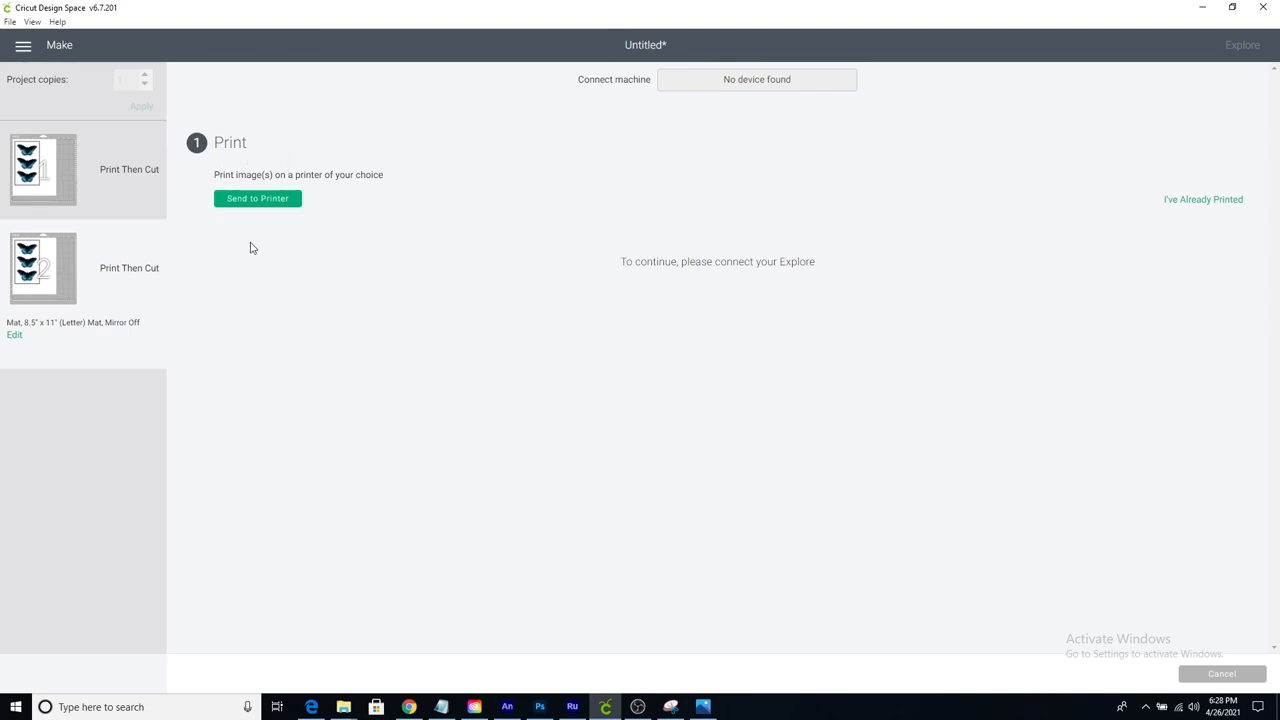
# Send to printer, then cancel the cut and return to the canvas.
pyautogui.click(256, 198)
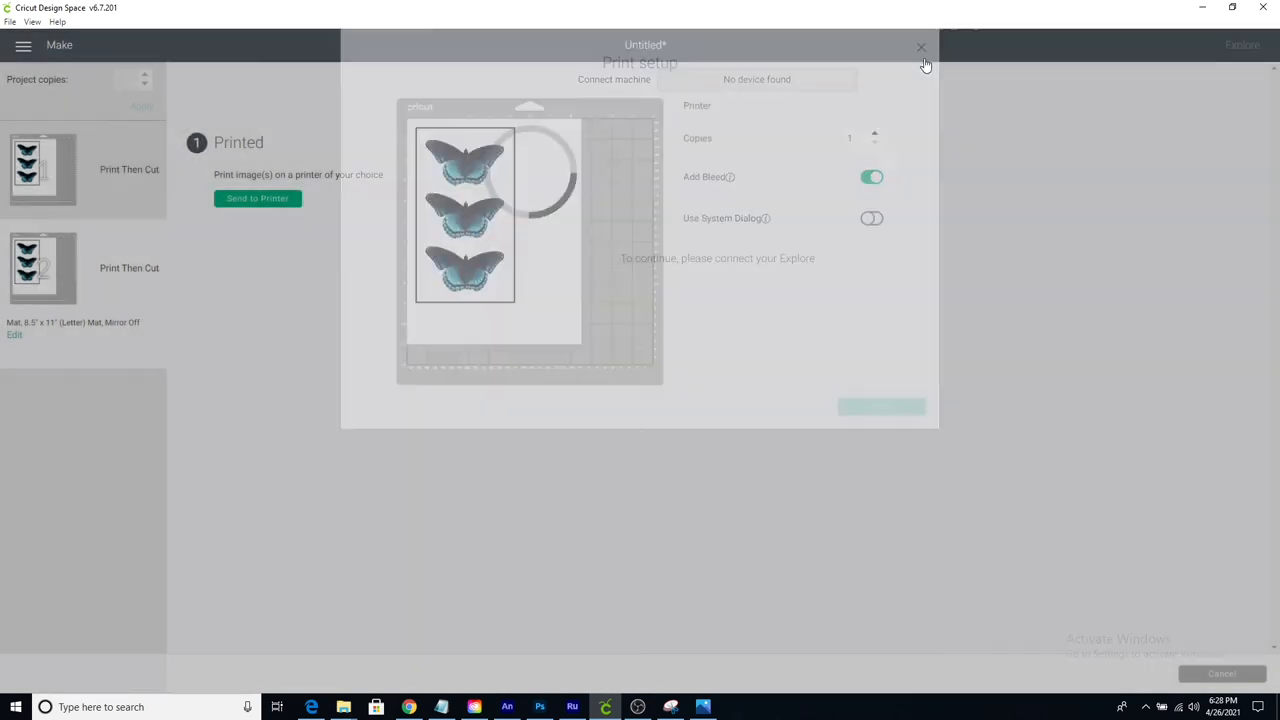
pyautogui.click(920, 48)
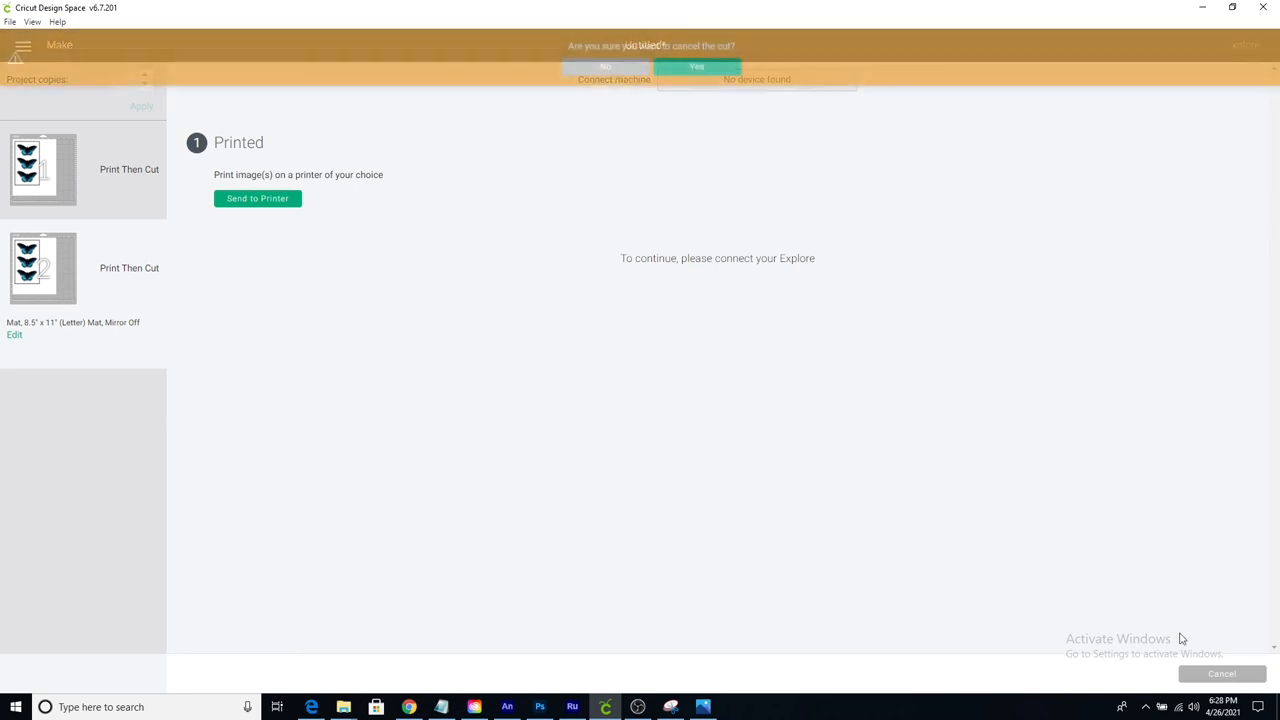
pyautogui.click(696, 66)
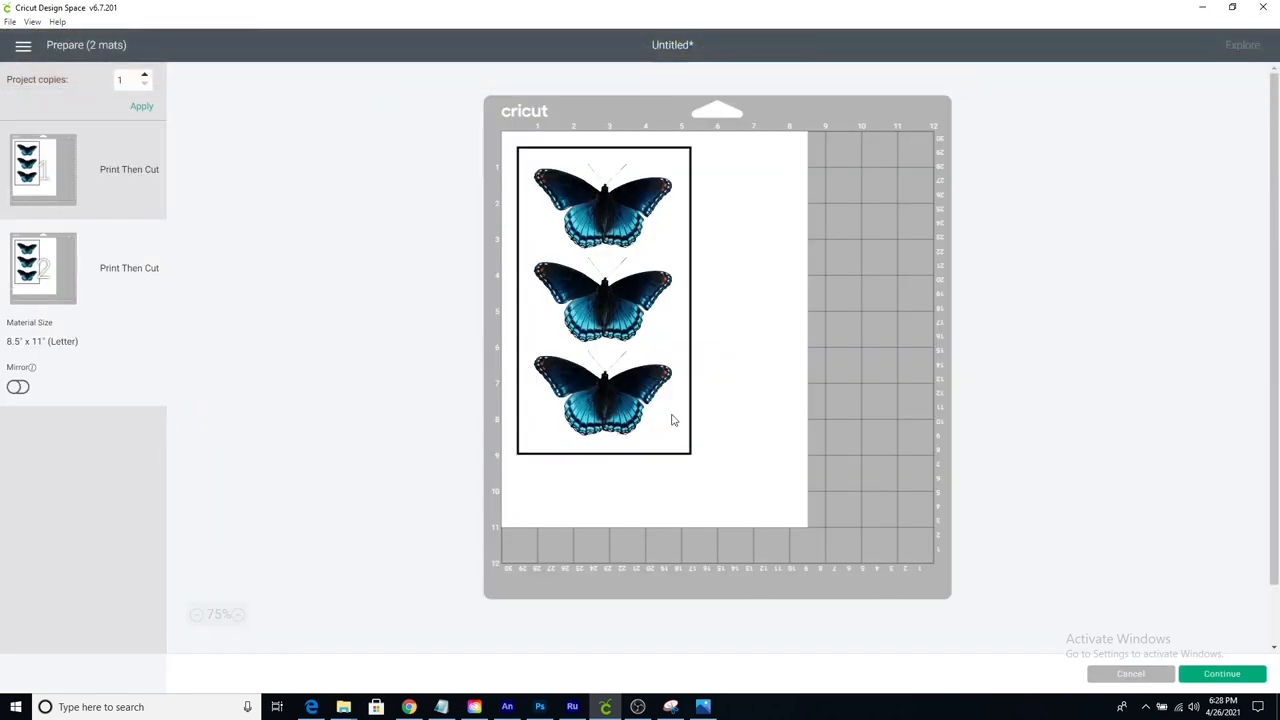
pyautogui.click(1130, 672)
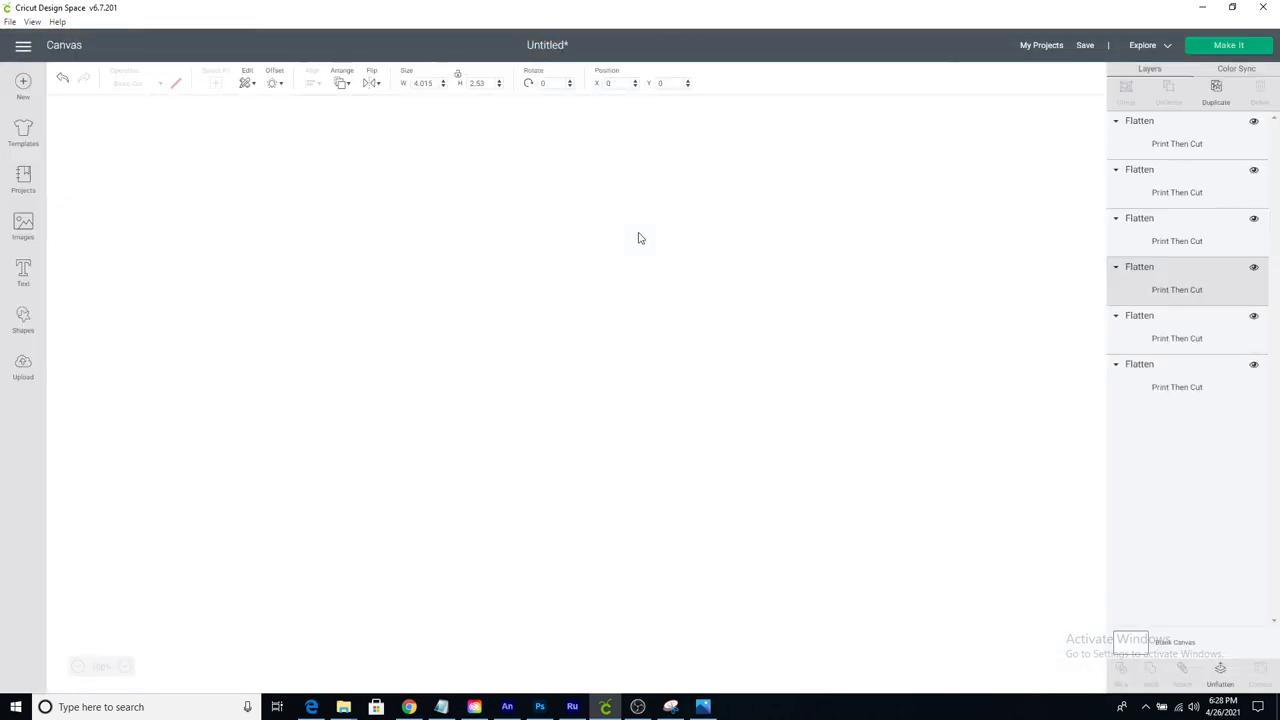